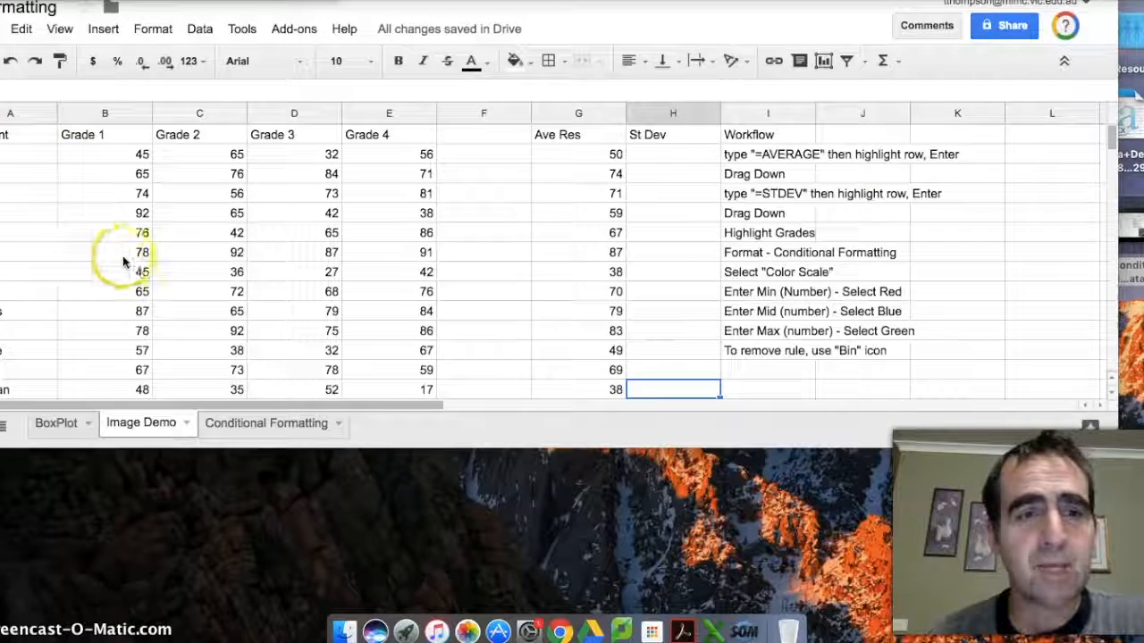
mouse_move(381, 339)
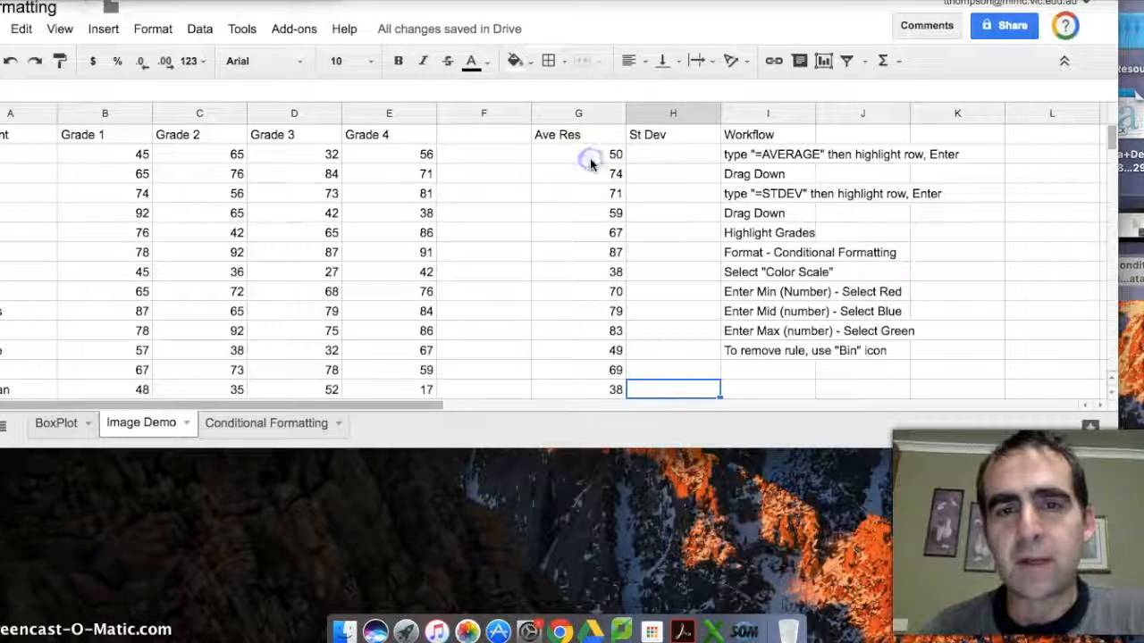
- Enter =STDEV(B2:E2) in H2, giving a standard deviation of 14 for the first student
left_click(579, 153)
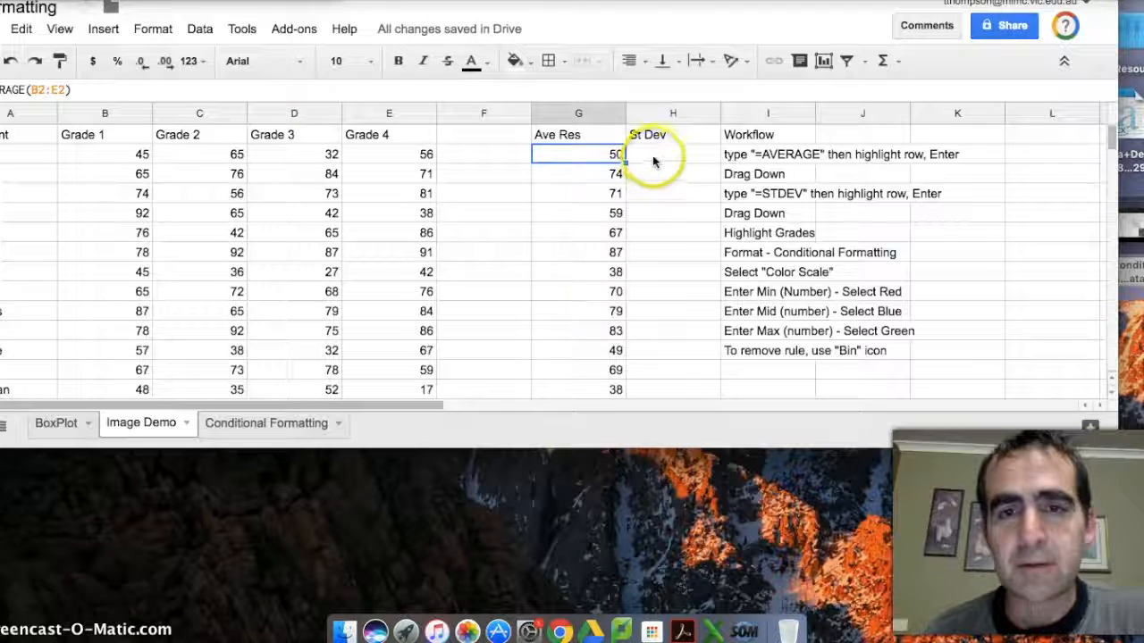
left_click(672, 153)
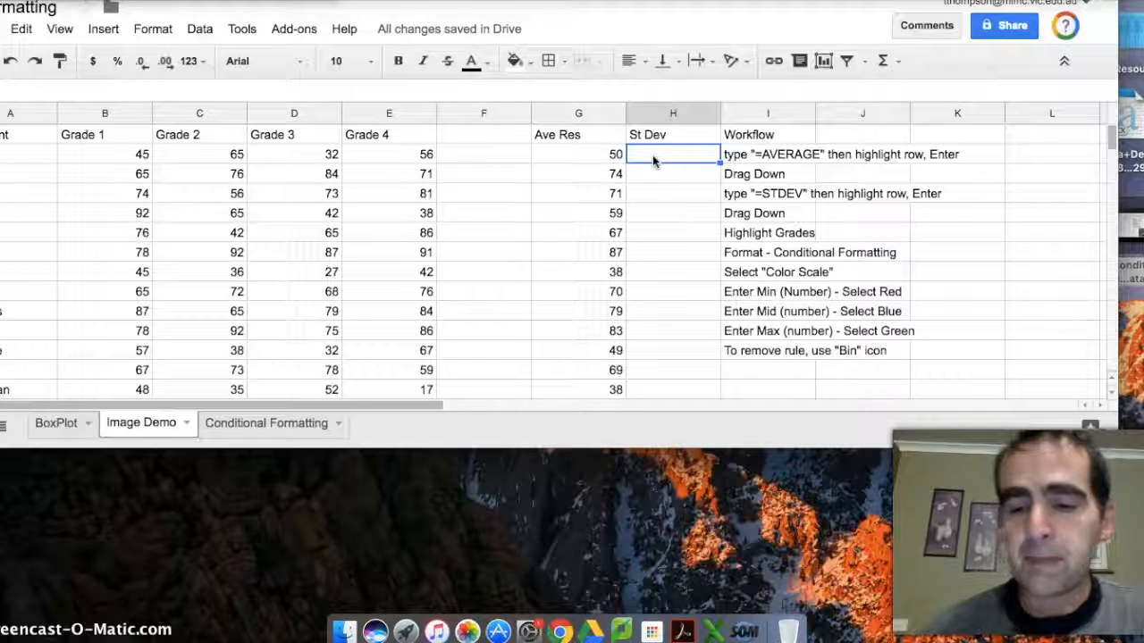
type("=")
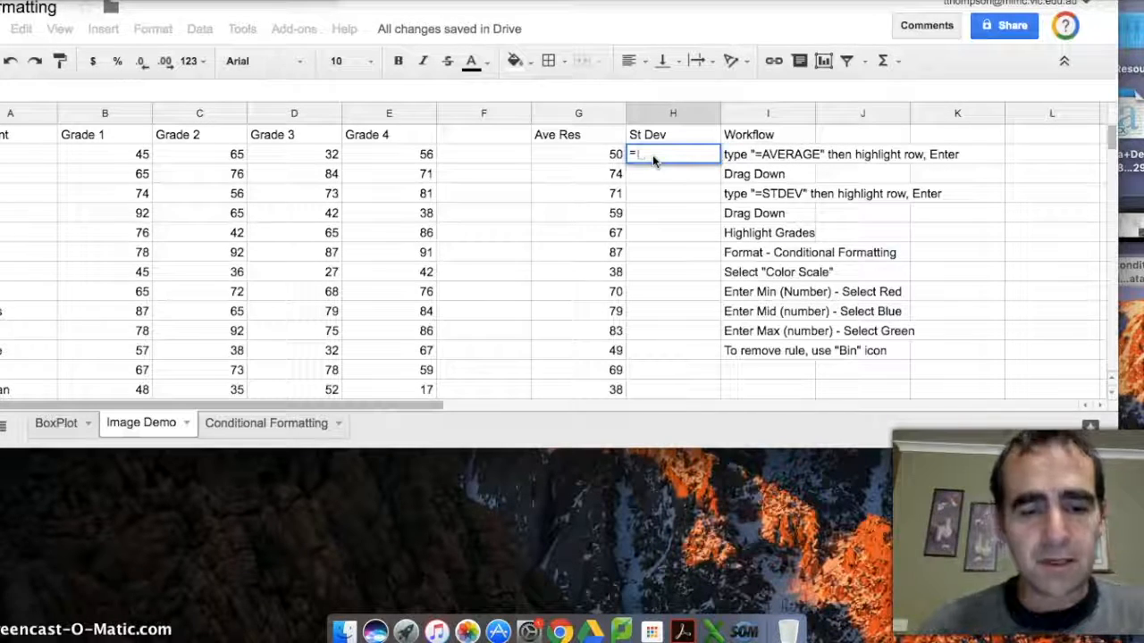
type("st")
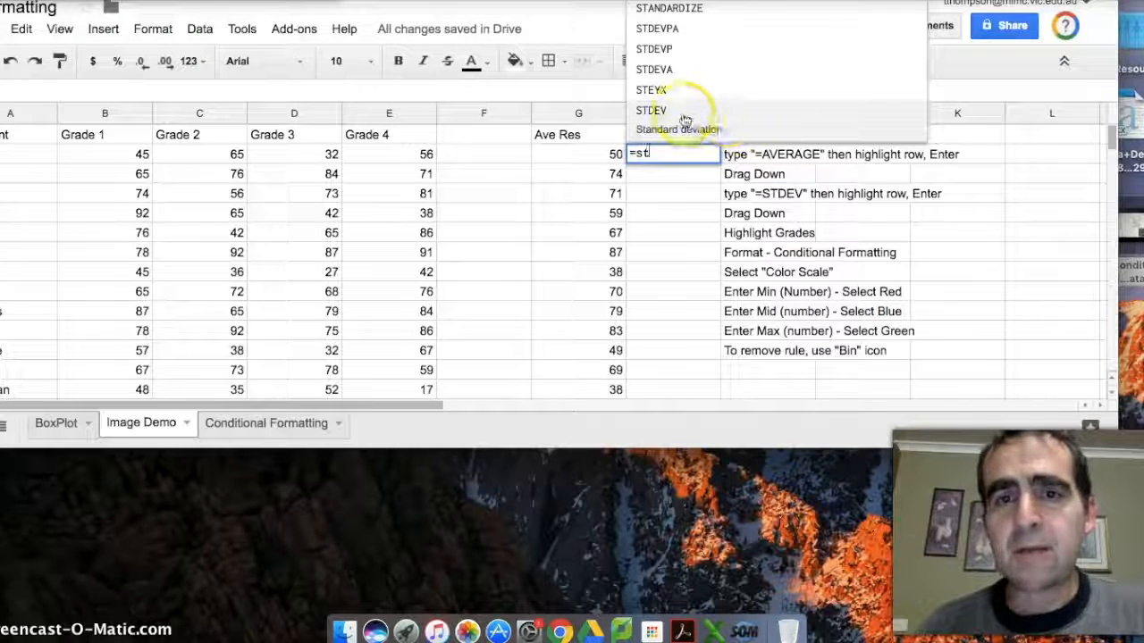
left_click(650, 110)
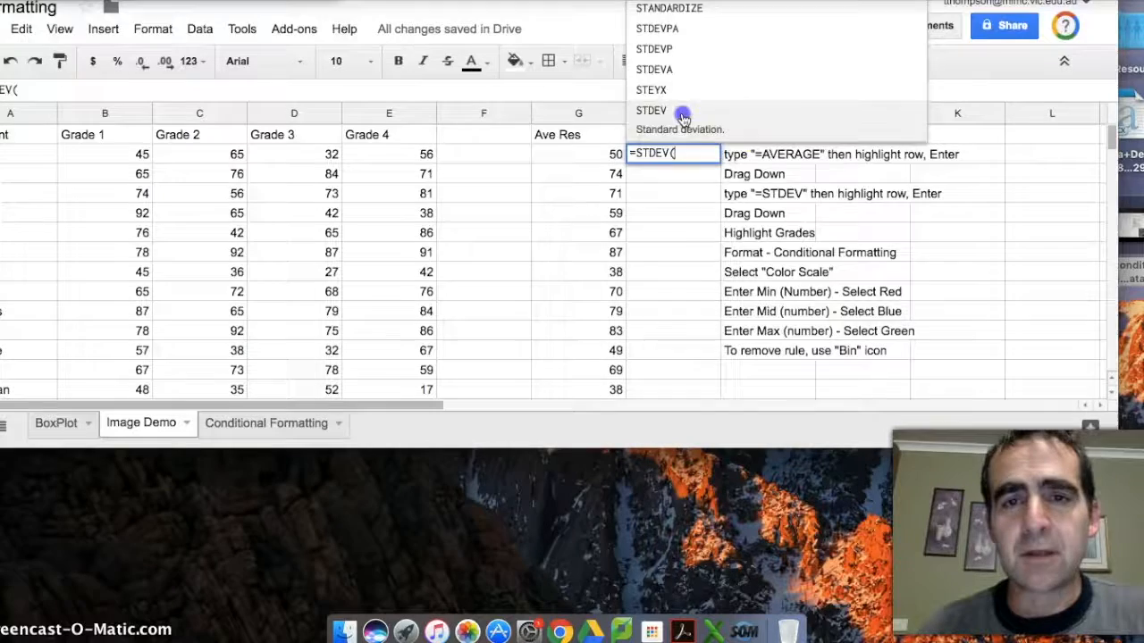
left_click(651, 111)
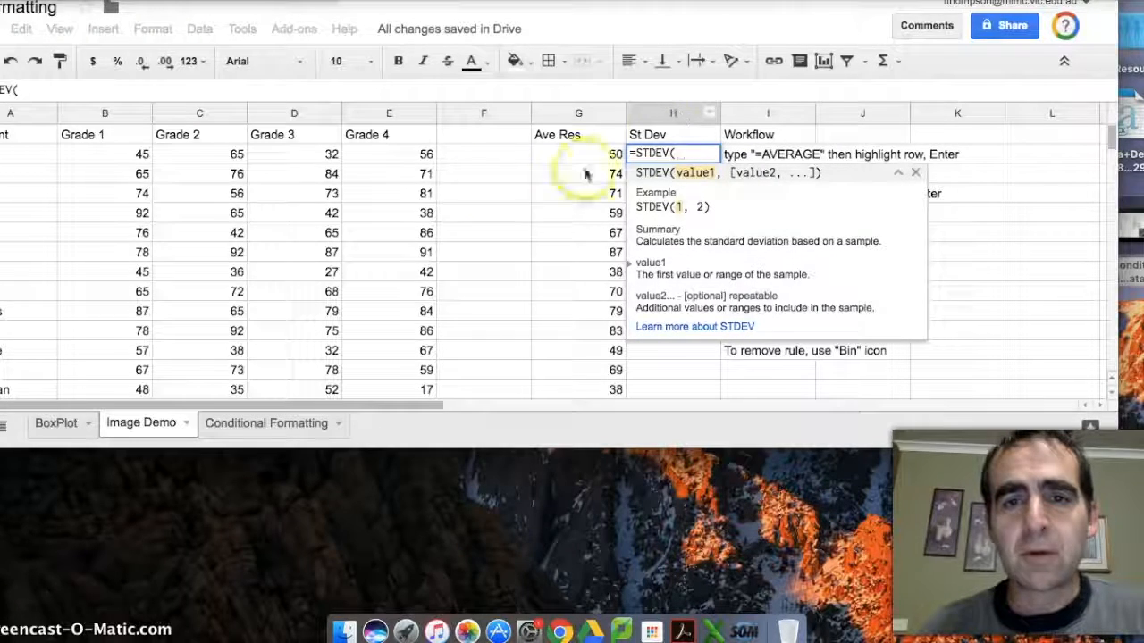
left_click(390, 154)
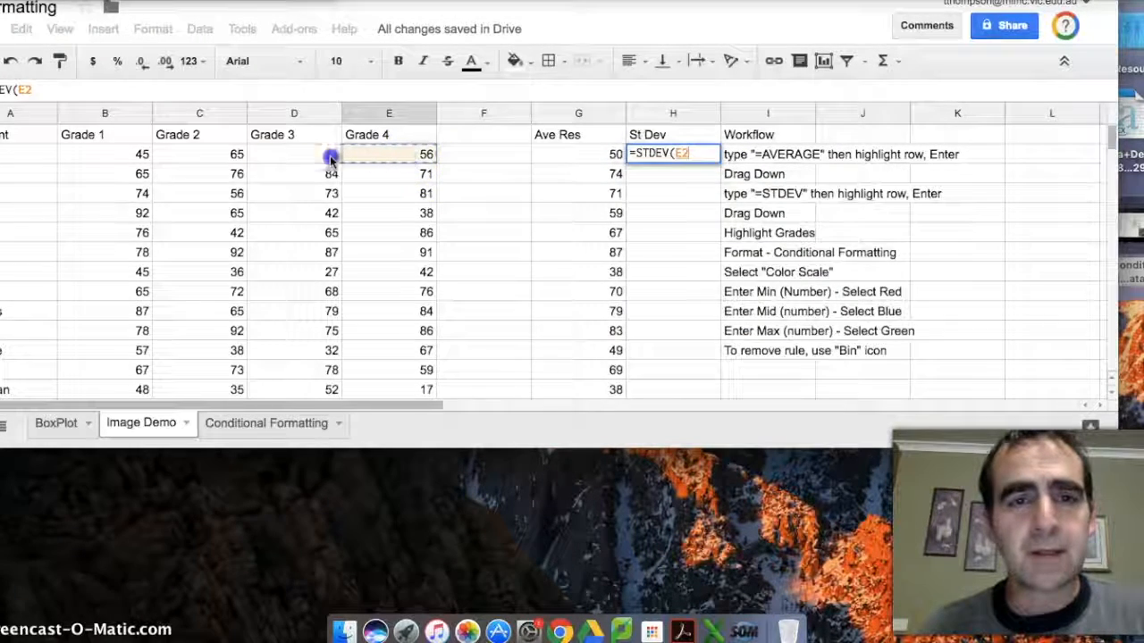
left_click_drag(104, 154, 390, 153)
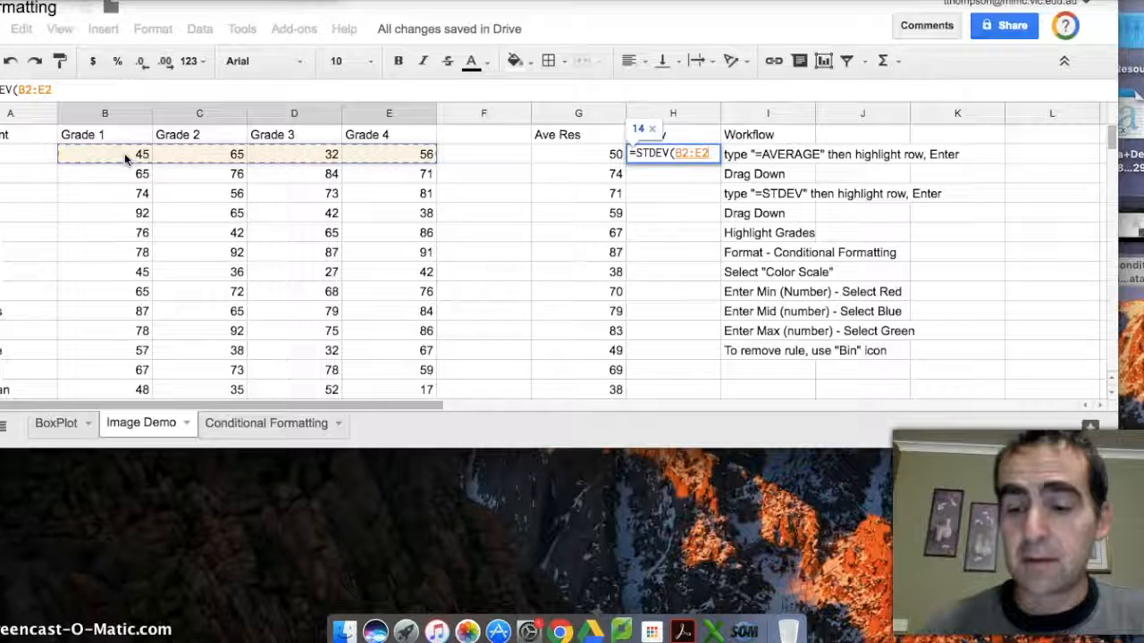
key("Return")
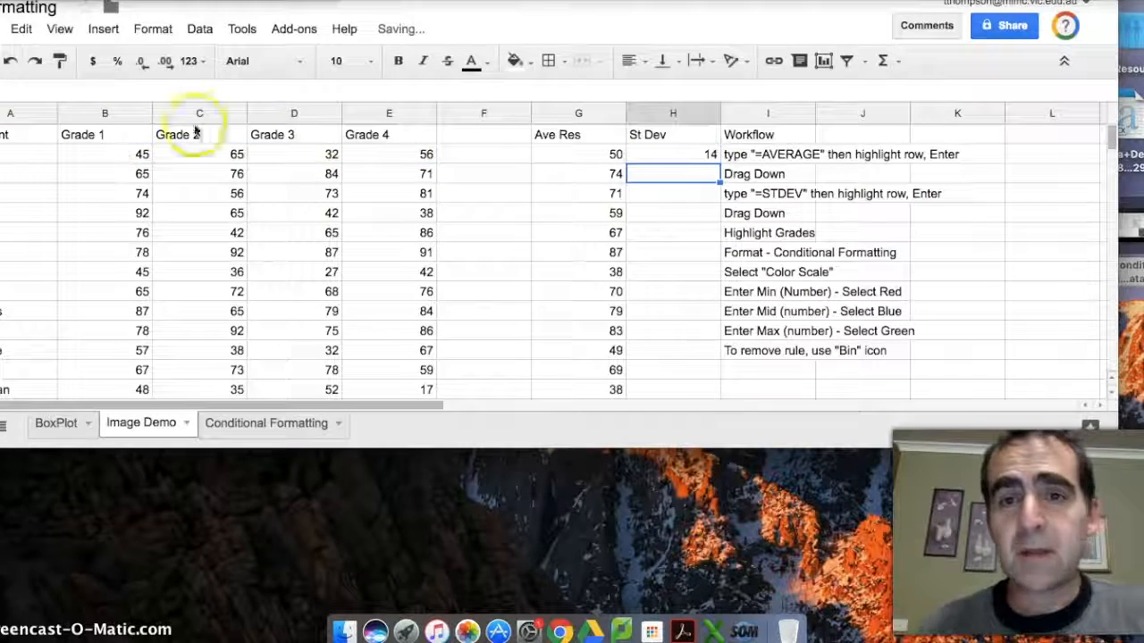
left_click(671, 154)
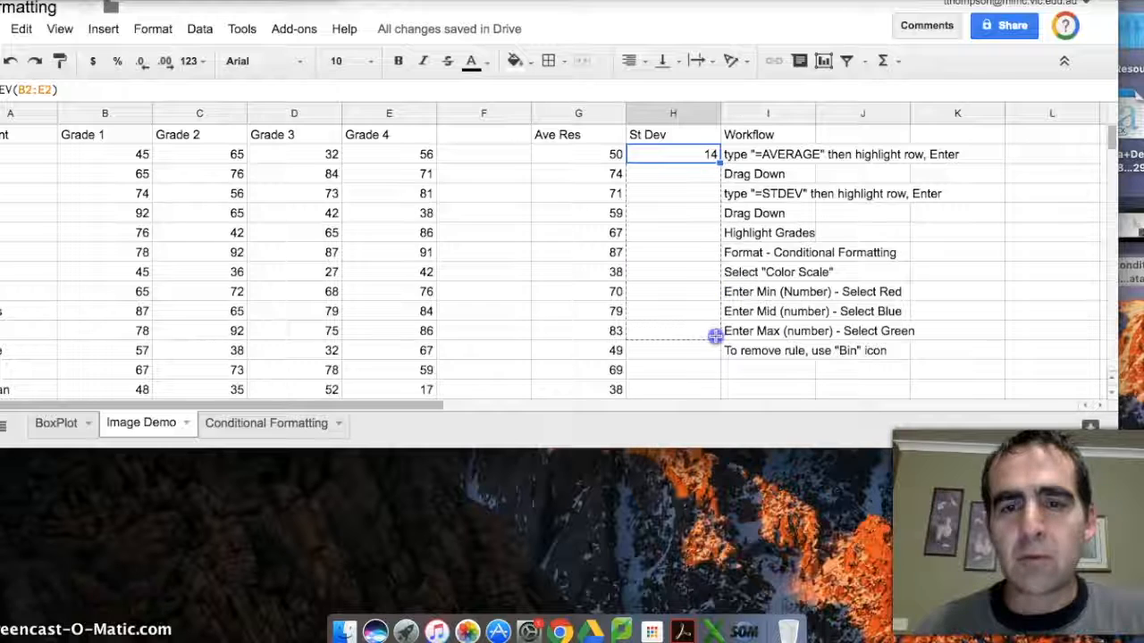
- Fill the STDEV formula from H2 down to H14 for every student
left_click_drag(711, 154, 711, 390)
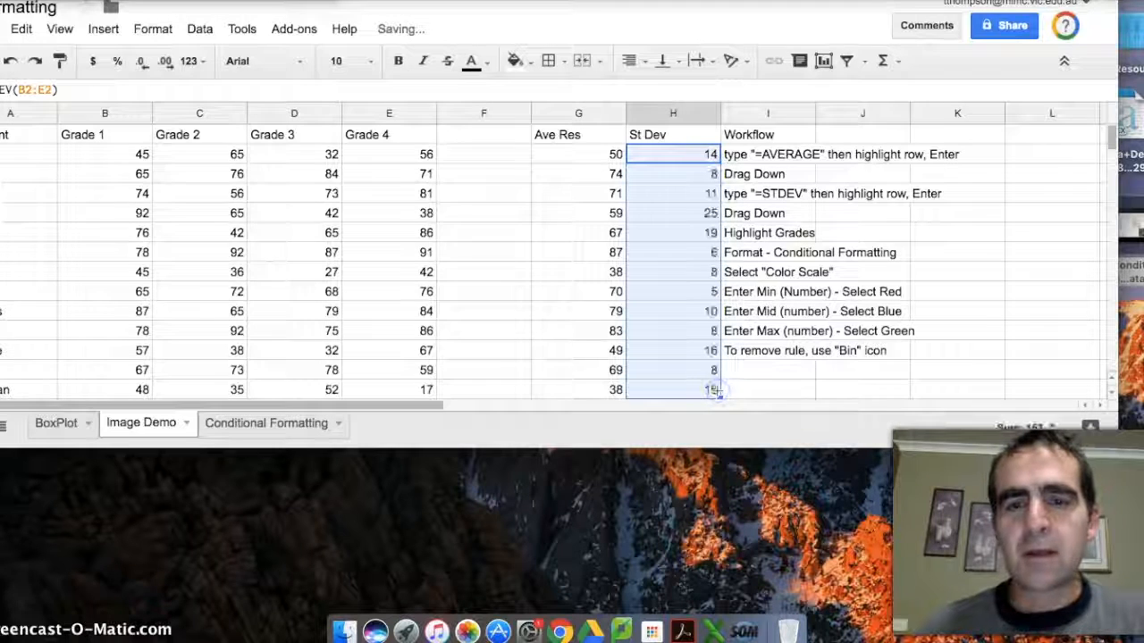
left_click(767, 390)
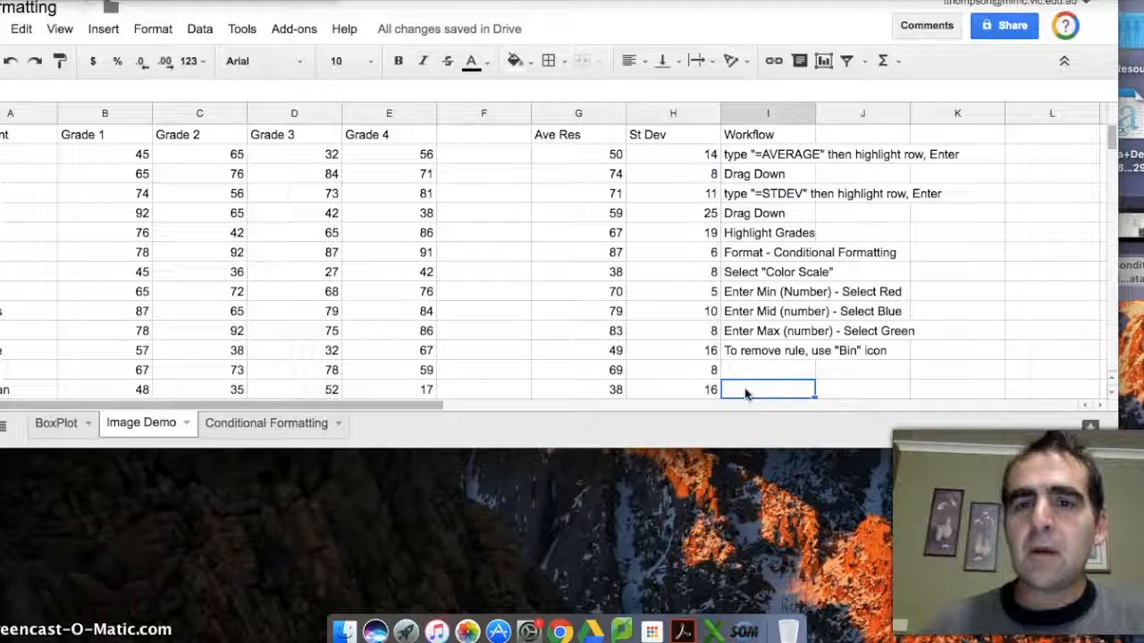
mouse_move(813, 170)
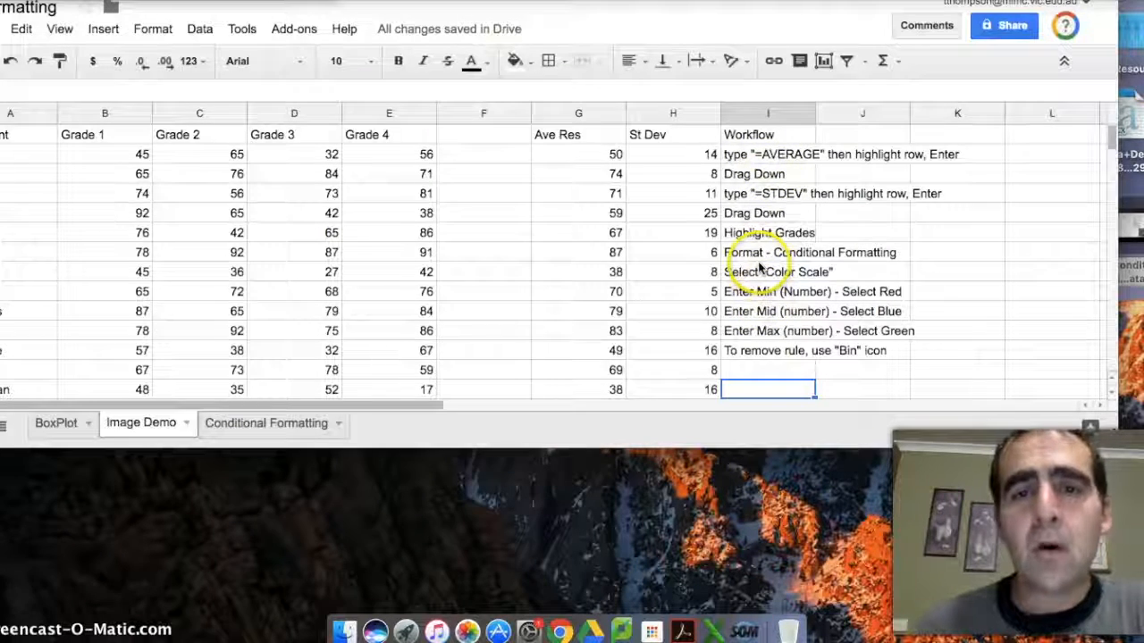
mouse_move(98, 177)
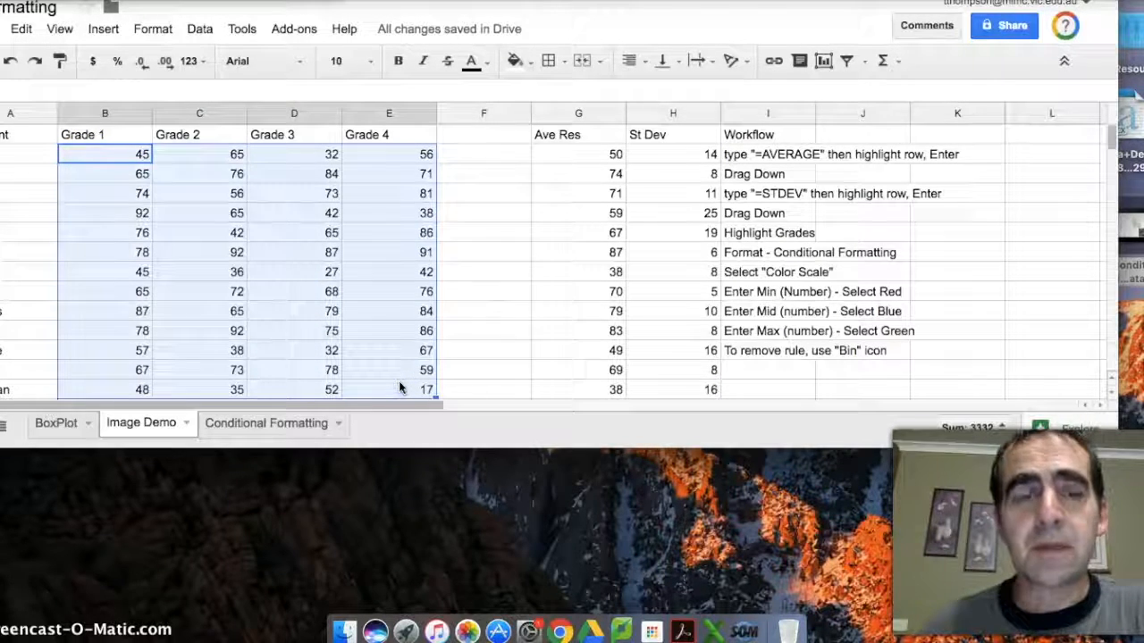
- Start a conditional formatting rule for the grade range B2:E14 via the Format menu
left_click(154, 29)
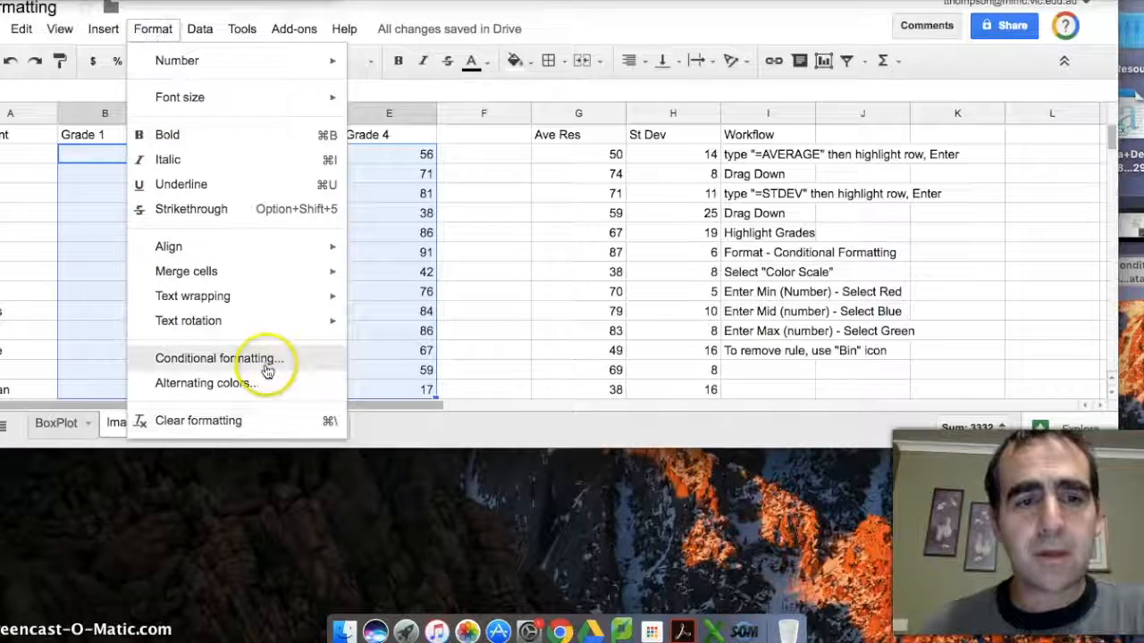
left_click(218, 357)
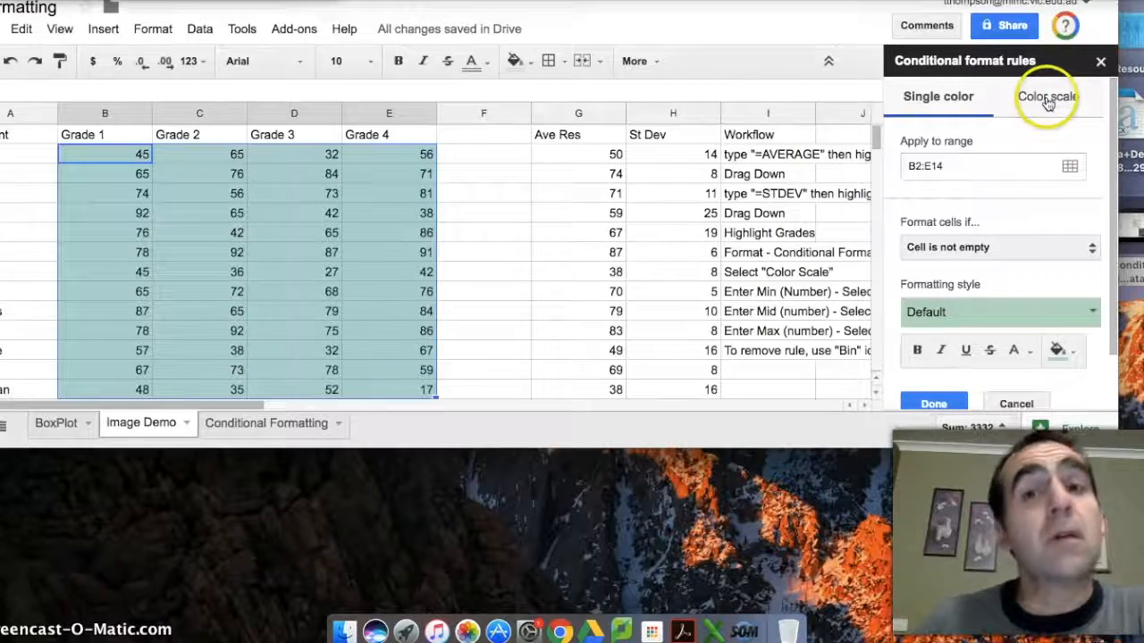
- Make the rule a color scale with a red minpoint at the number 39
left_click(1047, 96)
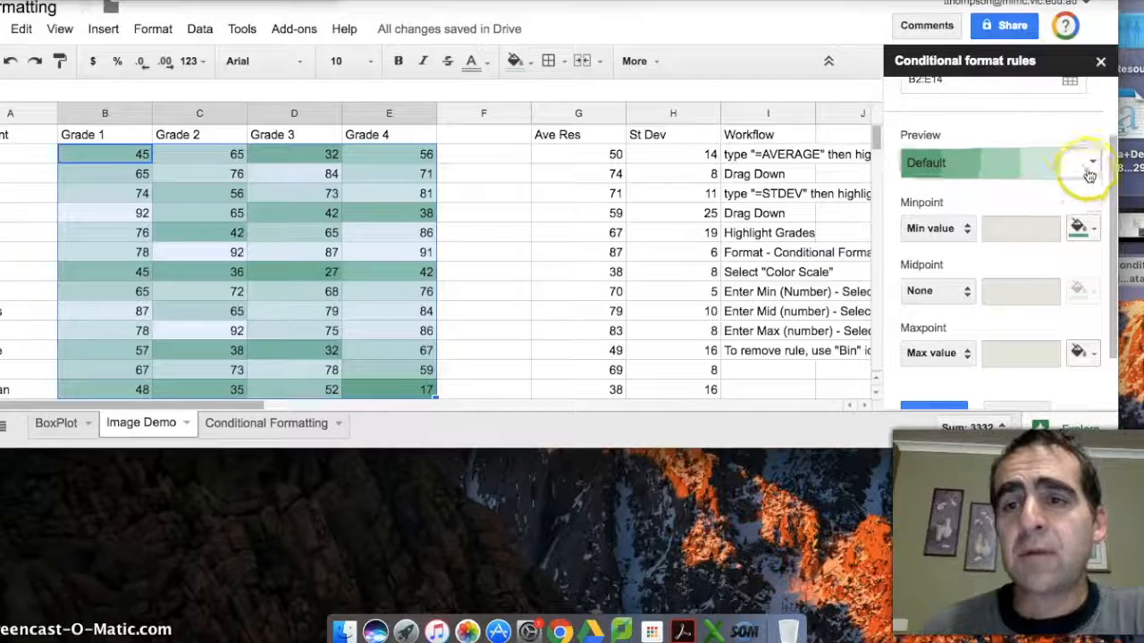
left_click(1090, 163)
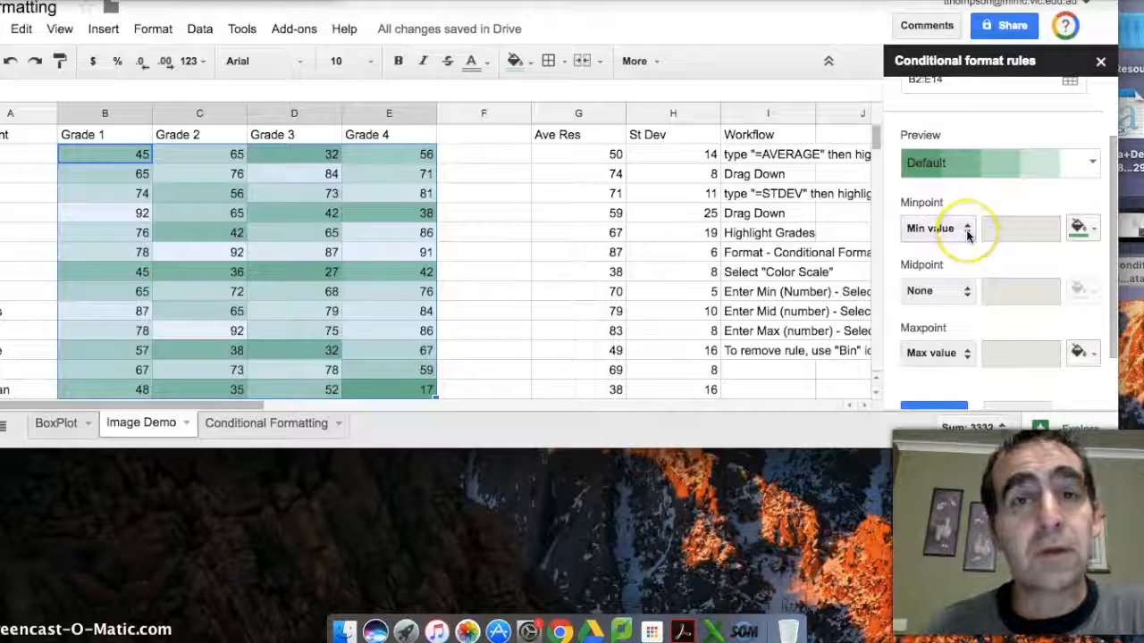
left_click(936, 229)
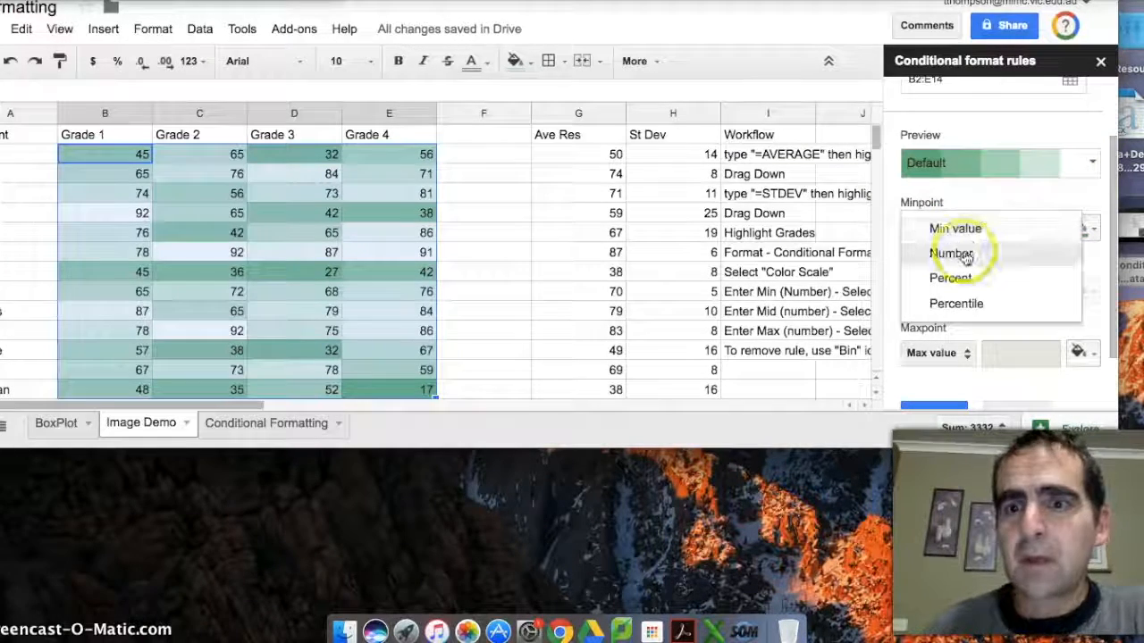
left_click(951, 254)
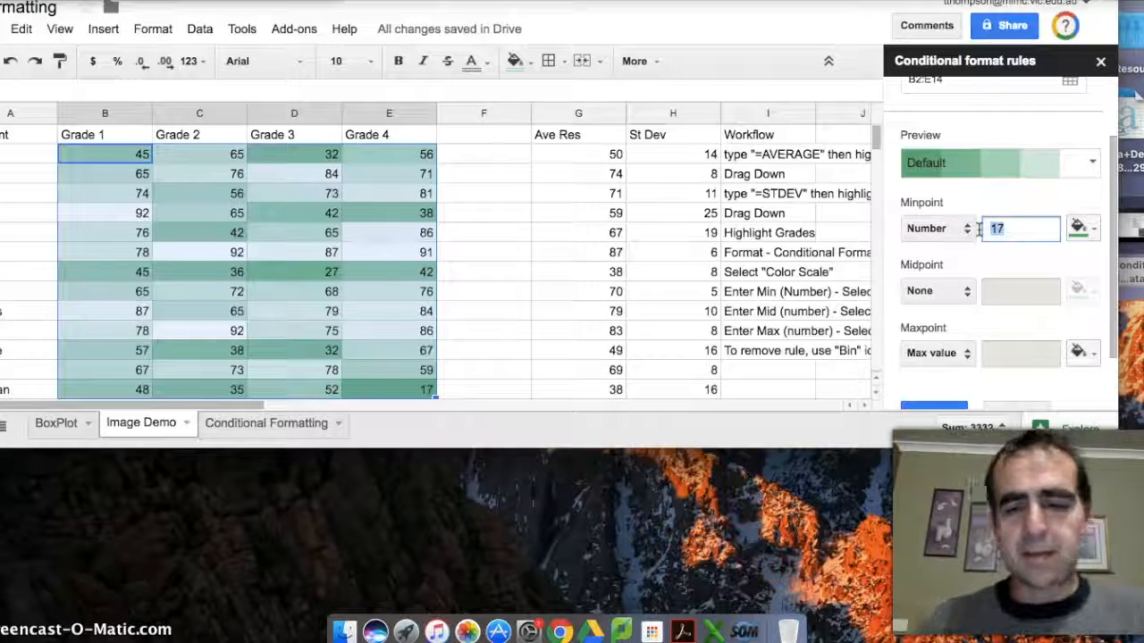
type("39")
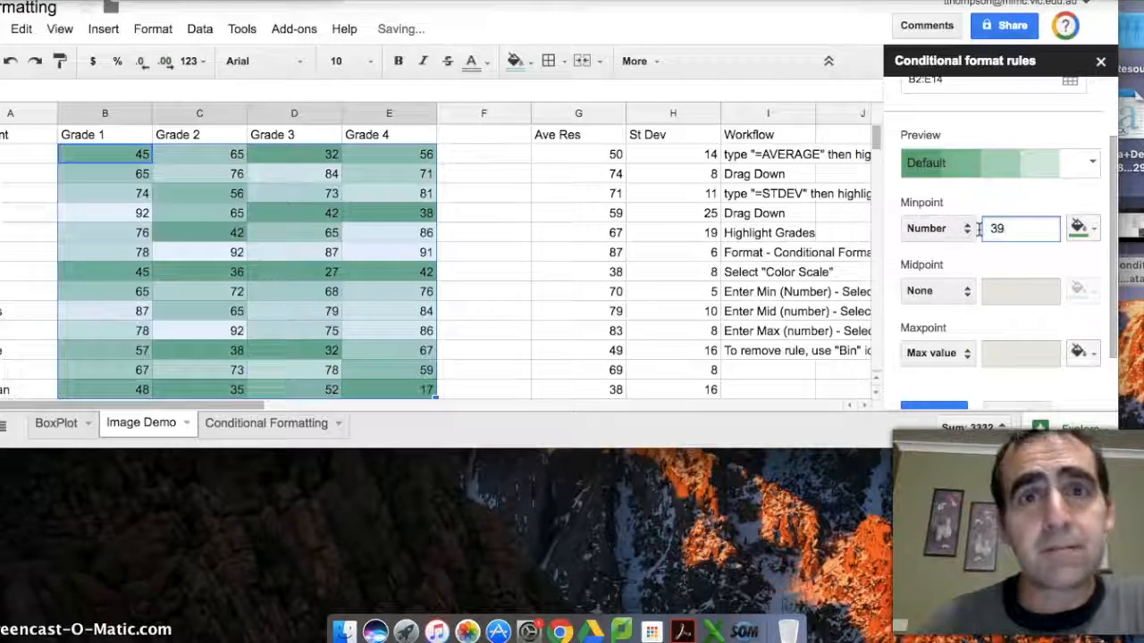
left_click(1081, 229)
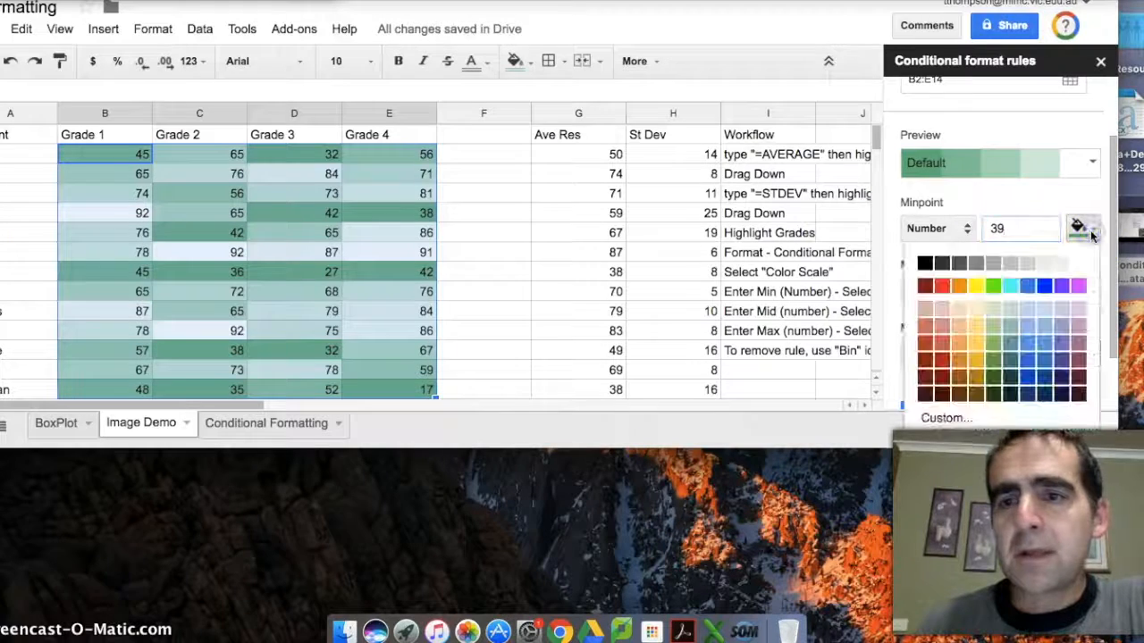
left_click(925, 286)
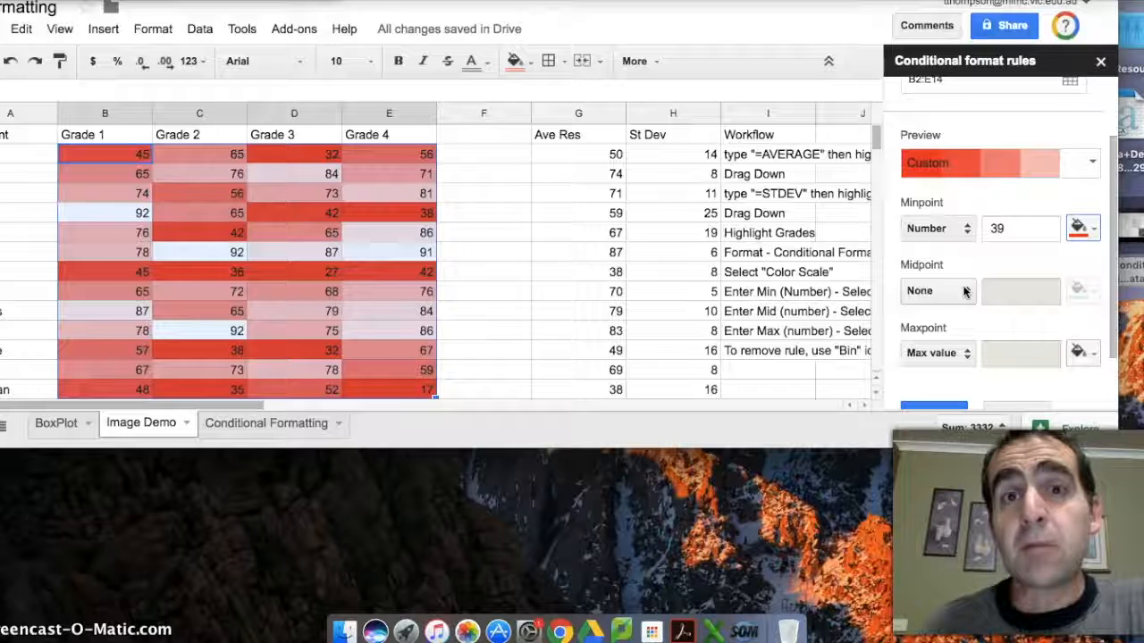
- Add a blue midpoint at the number 59 to the grades' color scale
left_click(937, 290)
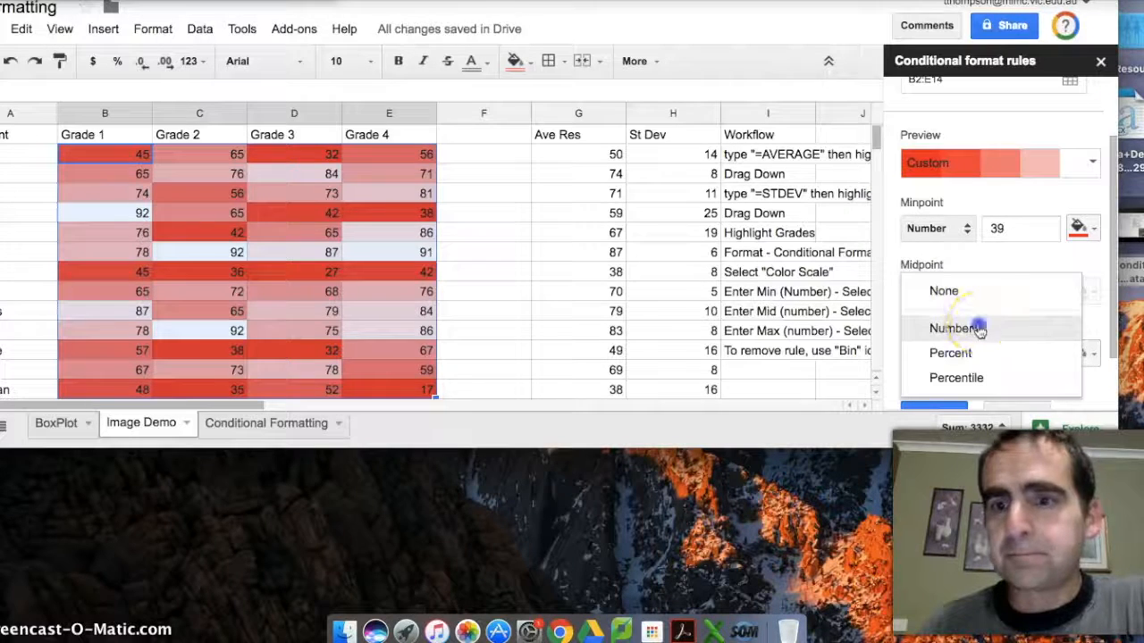
left_click(951, 328)
type("5")
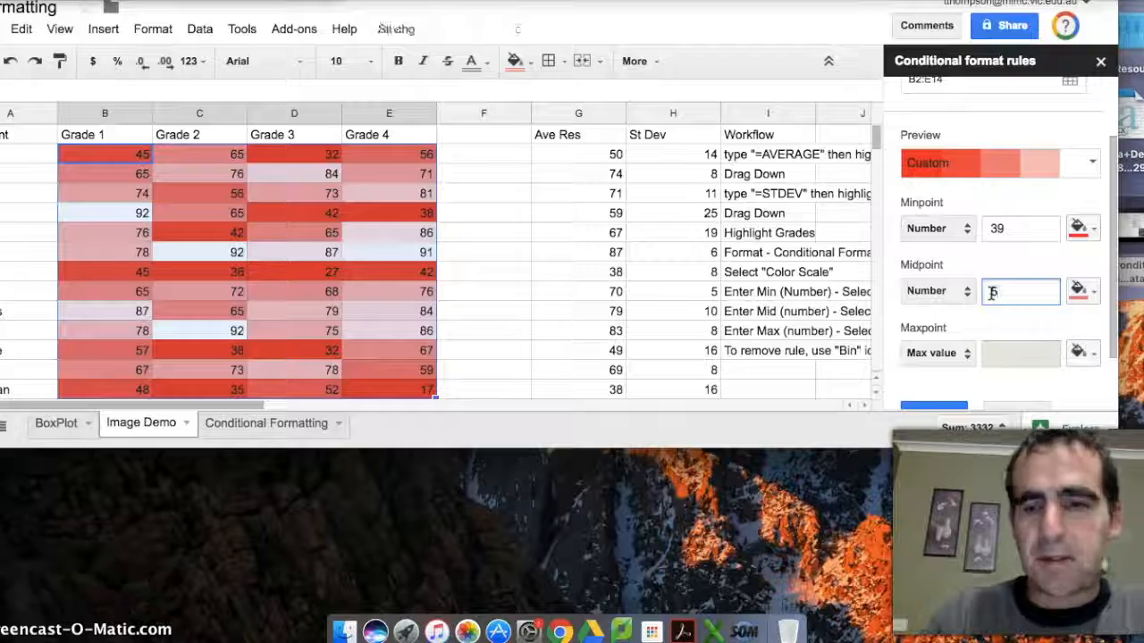
left_click(1081, 290)
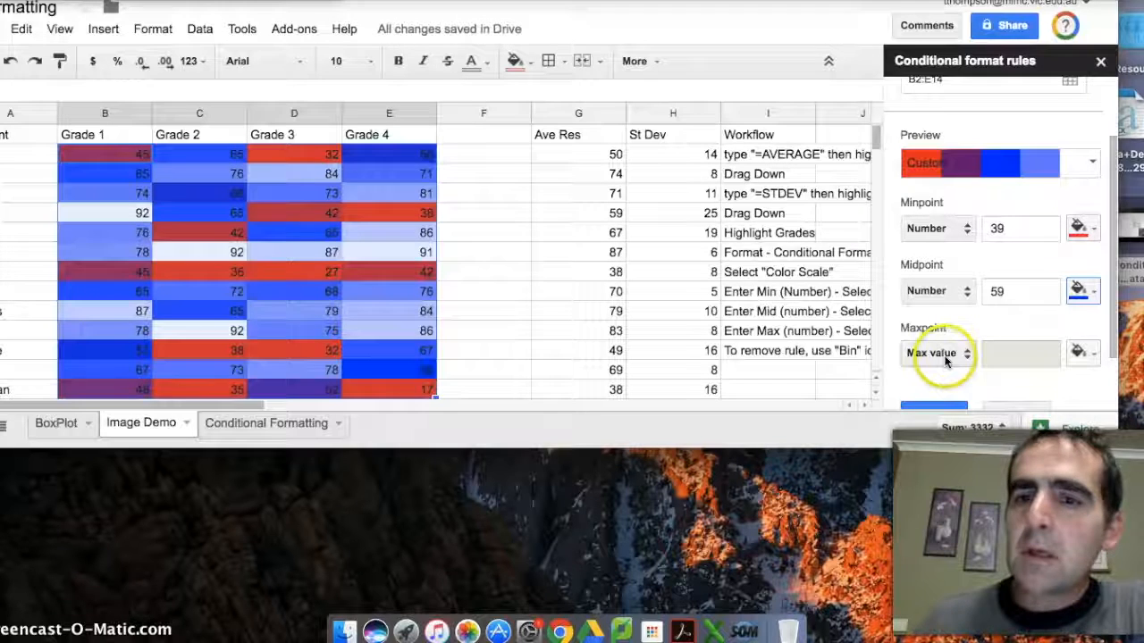
left_click(936, 353)
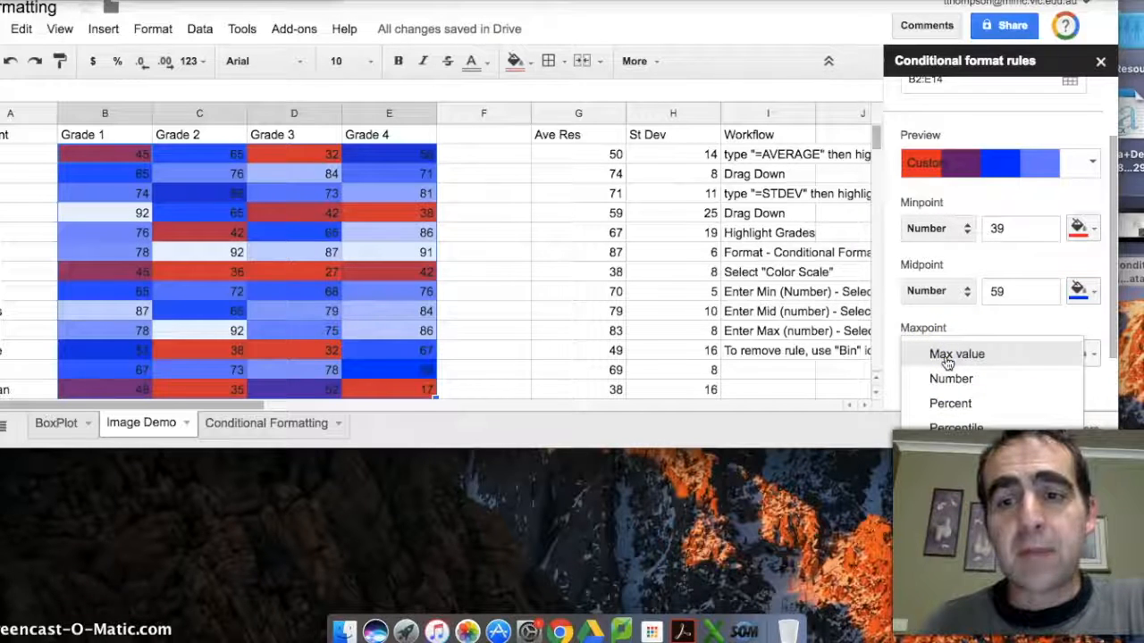
- Set the maxpoint to the number 80 in green
left_click(950, 379)
type("80")
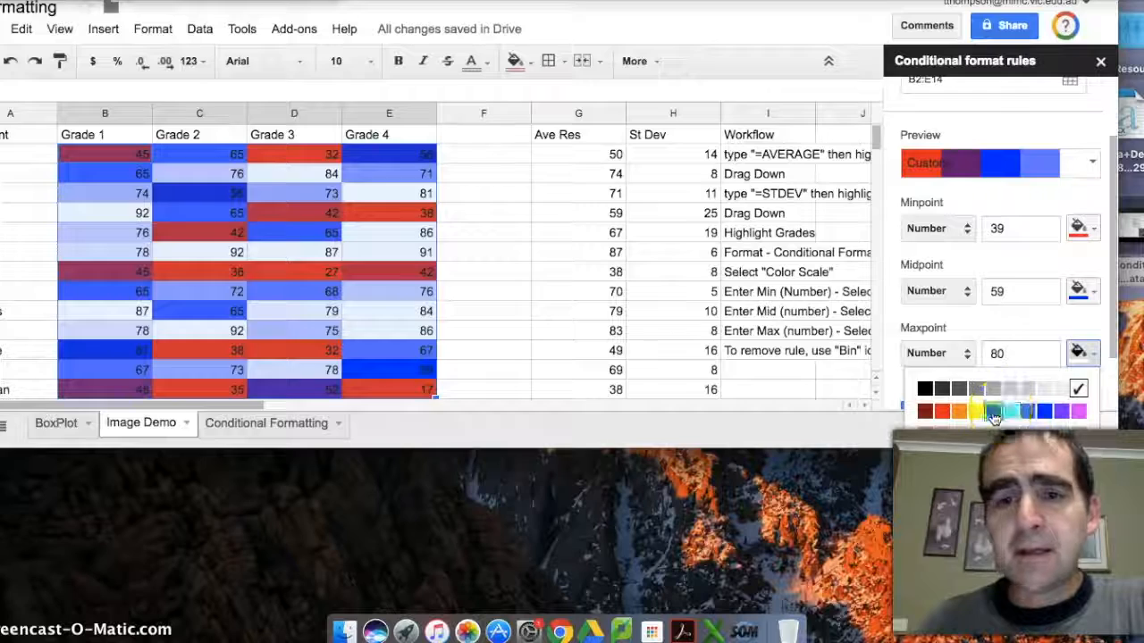
left_click(993, 411)
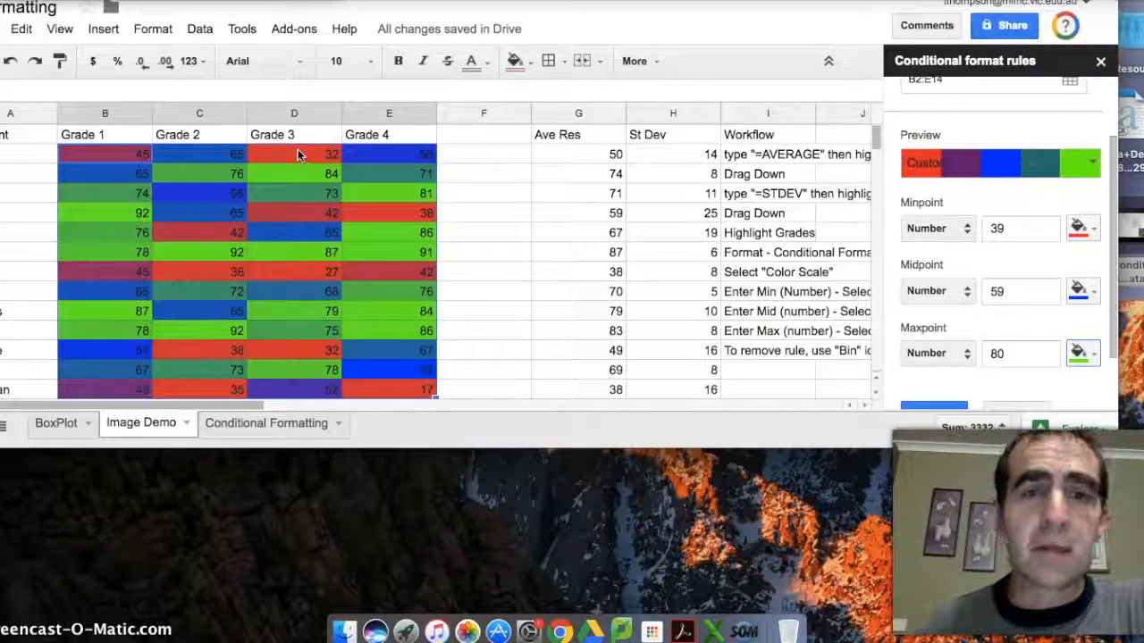
mouse_move(214, 236)
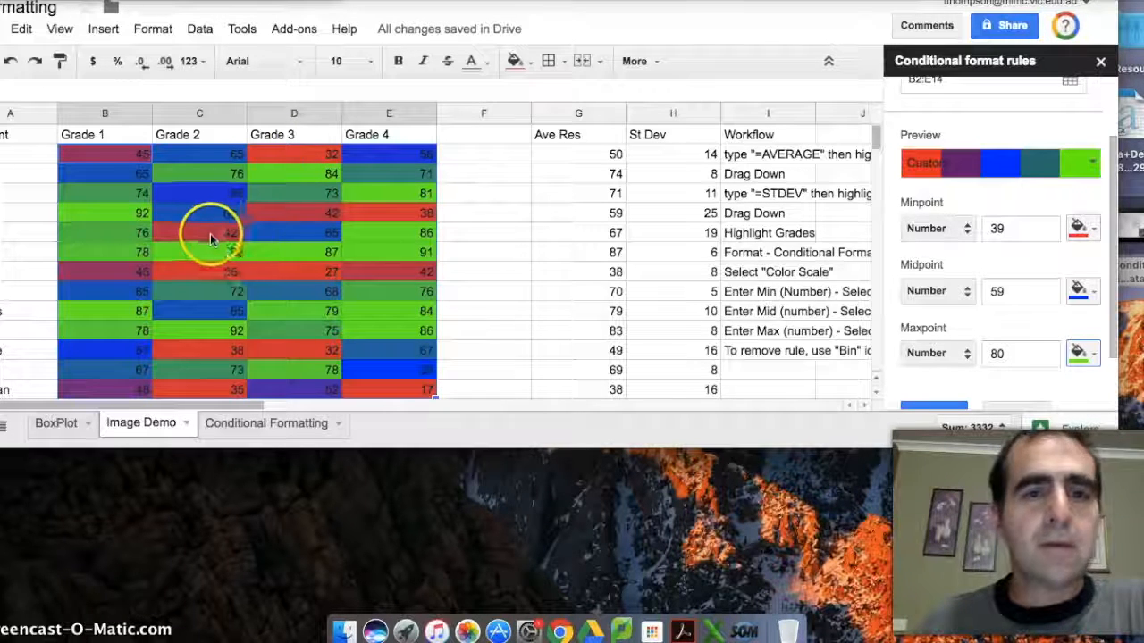
mouse_move(300, 271)
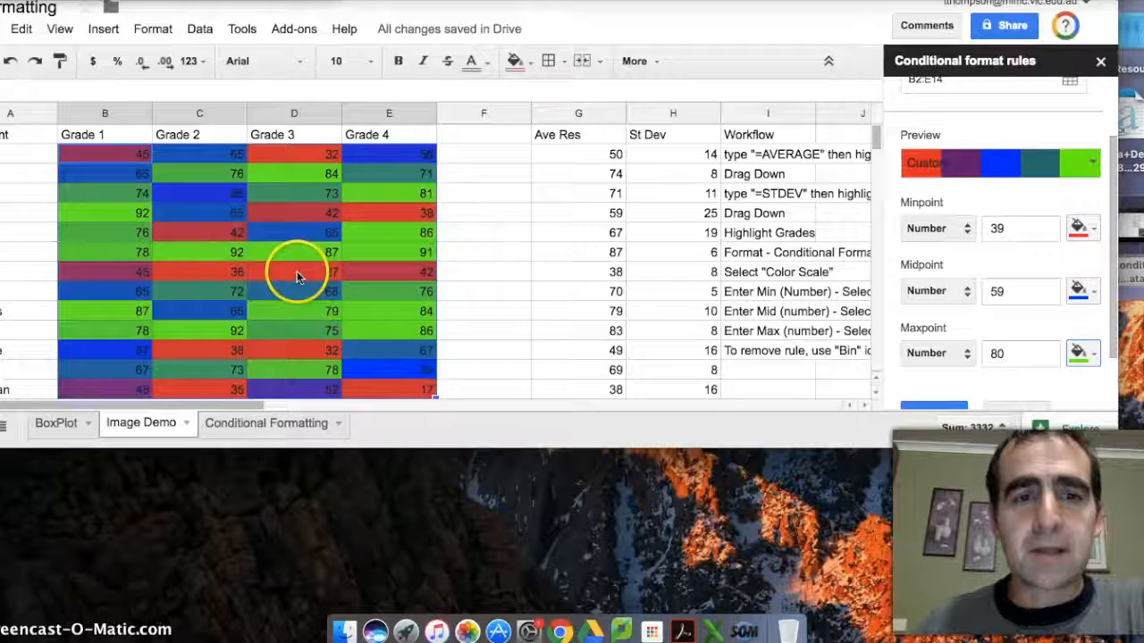
mouse_move(588, 159)
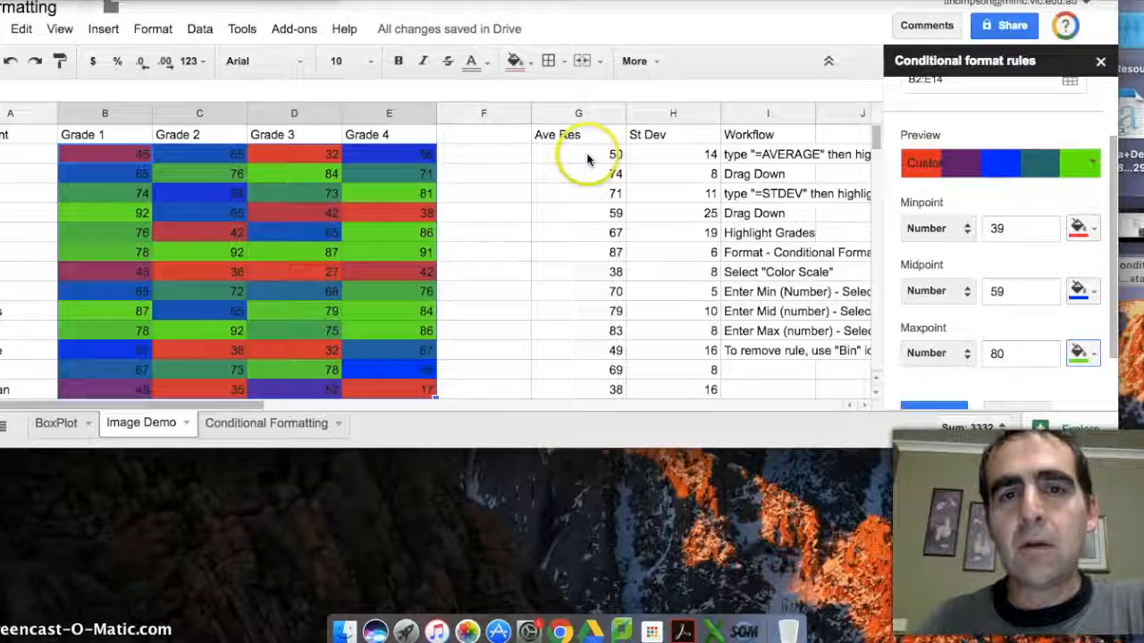
- Give Ave Res G2:G14 a color scale with number minpoint 39 and midpoint 59
left_click(579, 153)
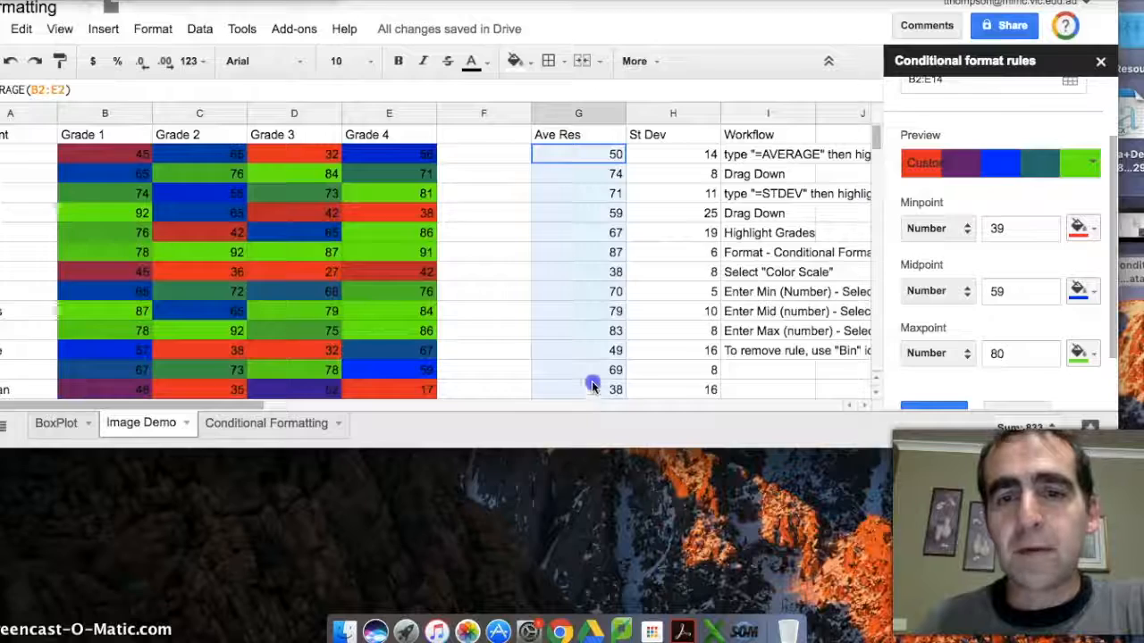
mouse_move(594, 390)
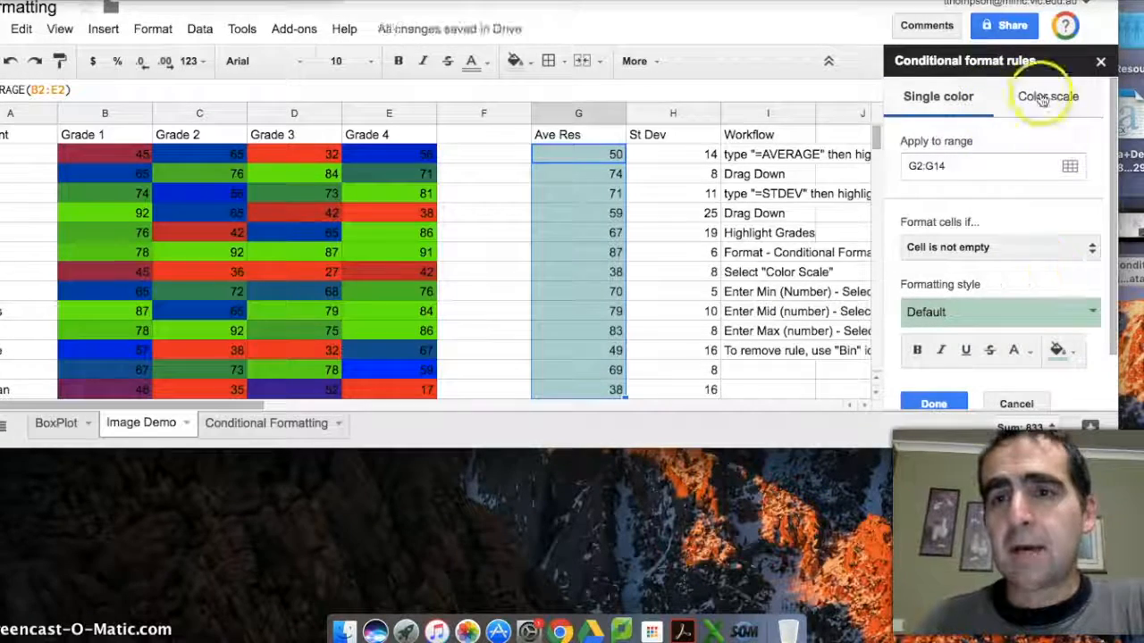
left_click(1047, 96)
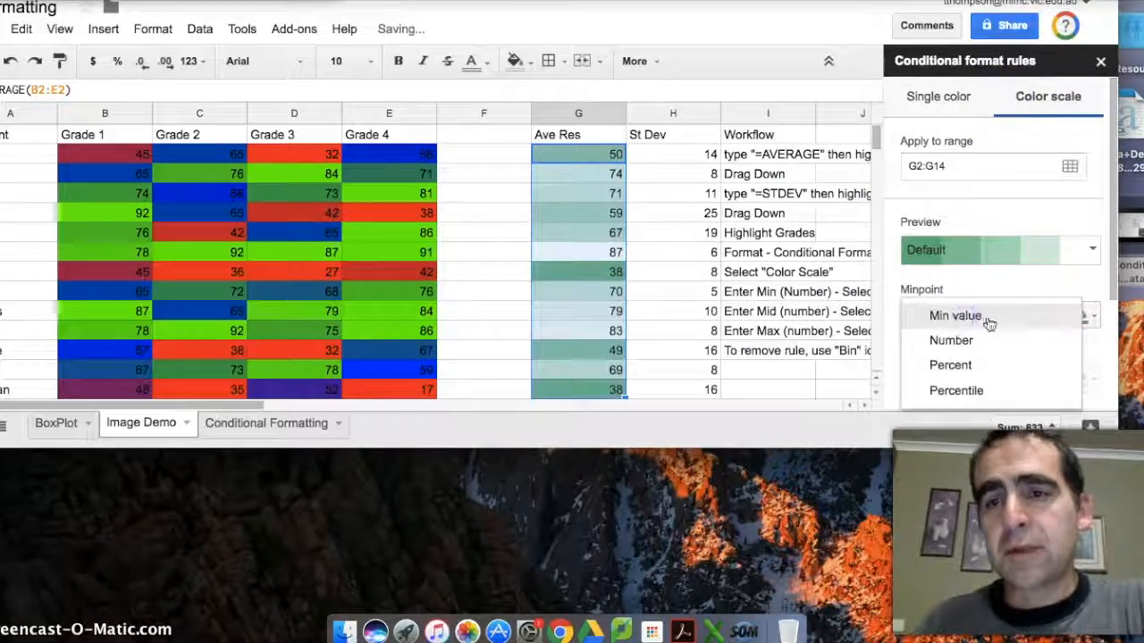
left_click(951, 339)
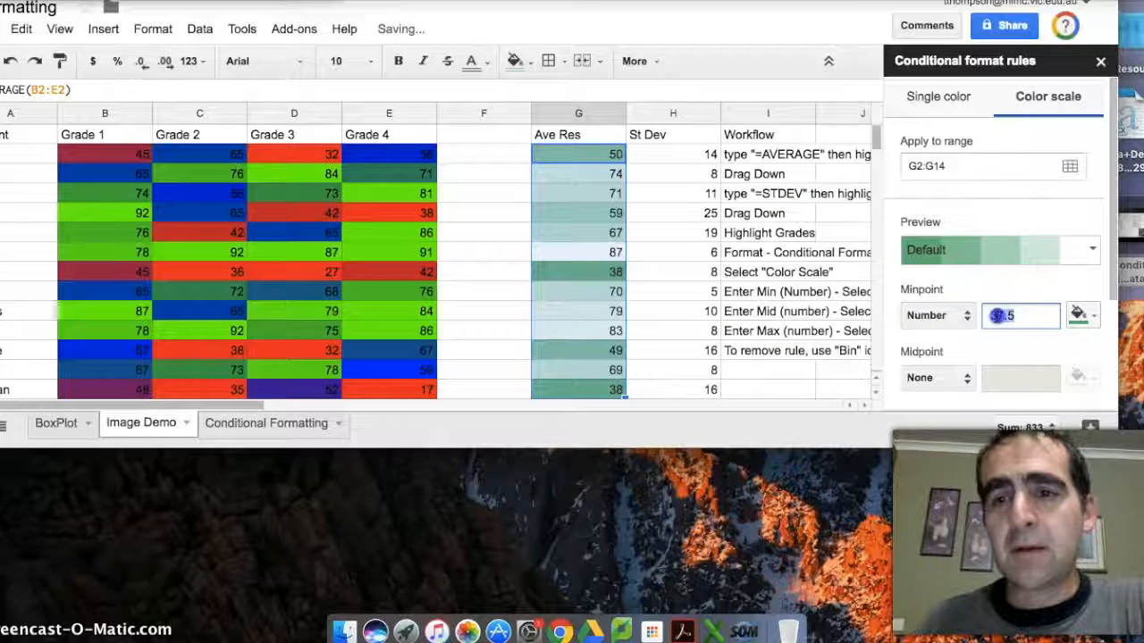
left_click(936, 377)
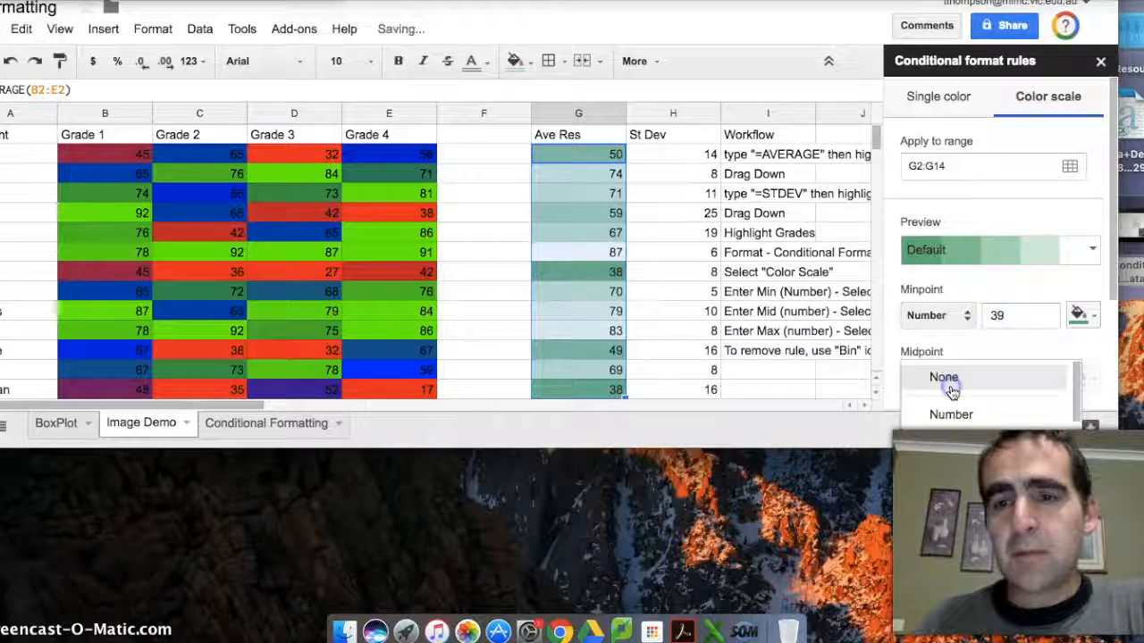
left_click(951, 414)
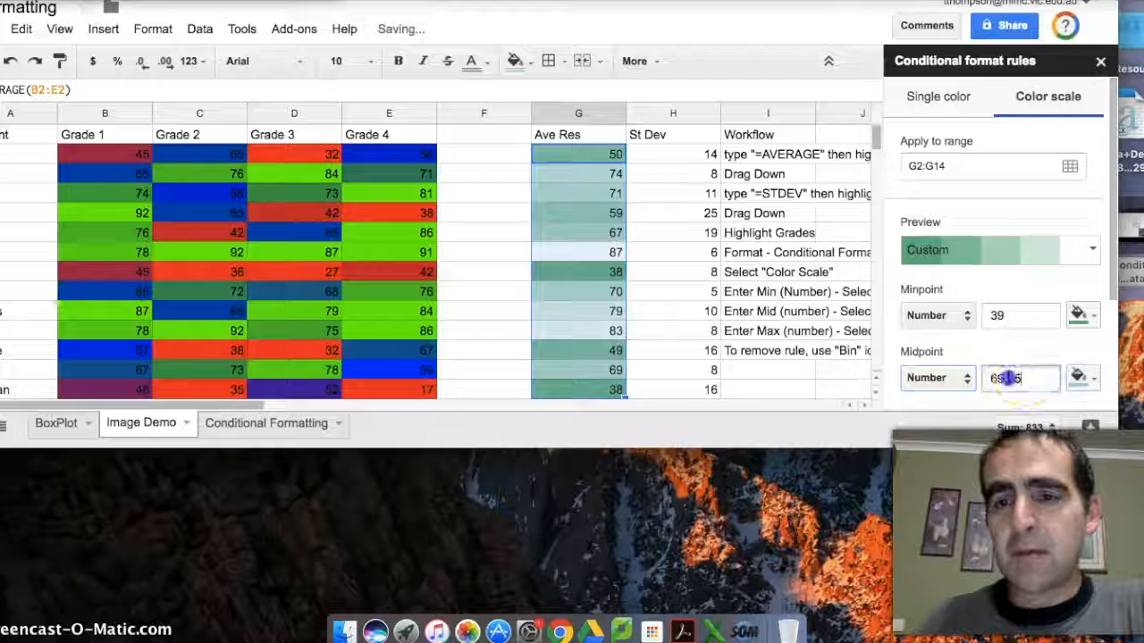
type("59")
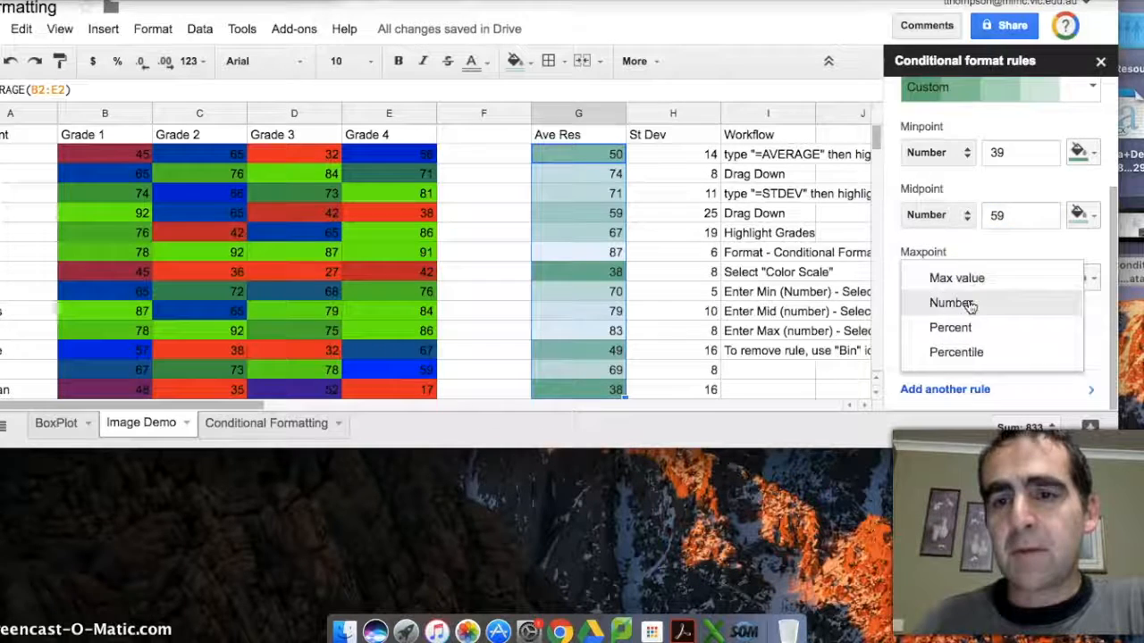
- Set the Ave Res maxpoint to the number 80 in green
left_click(950, 302)
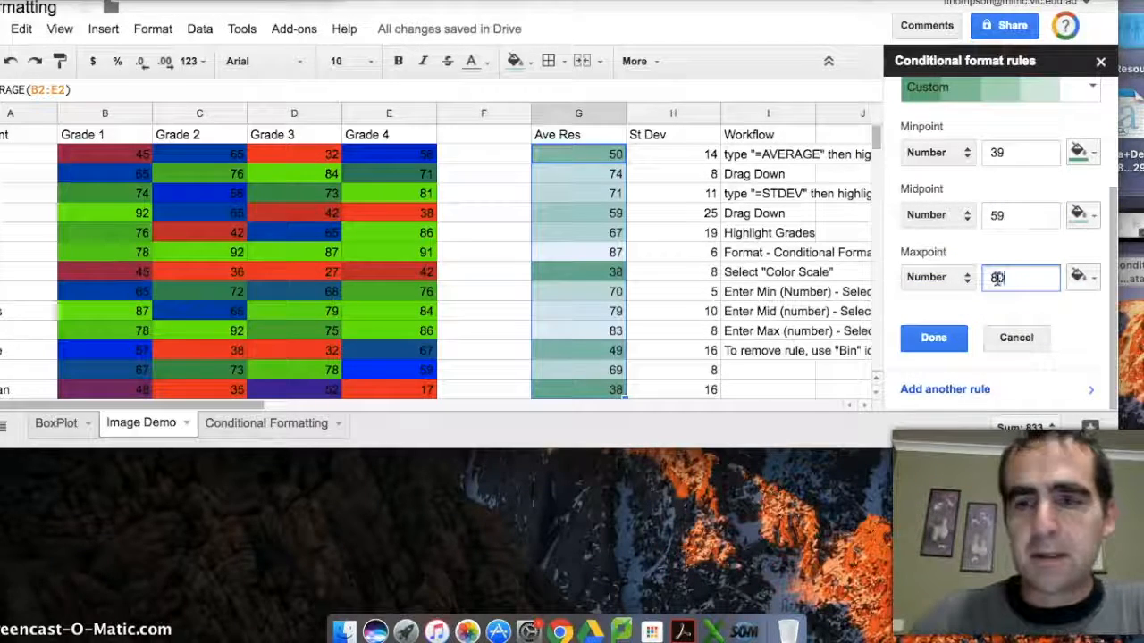
left_click(1081, 277)
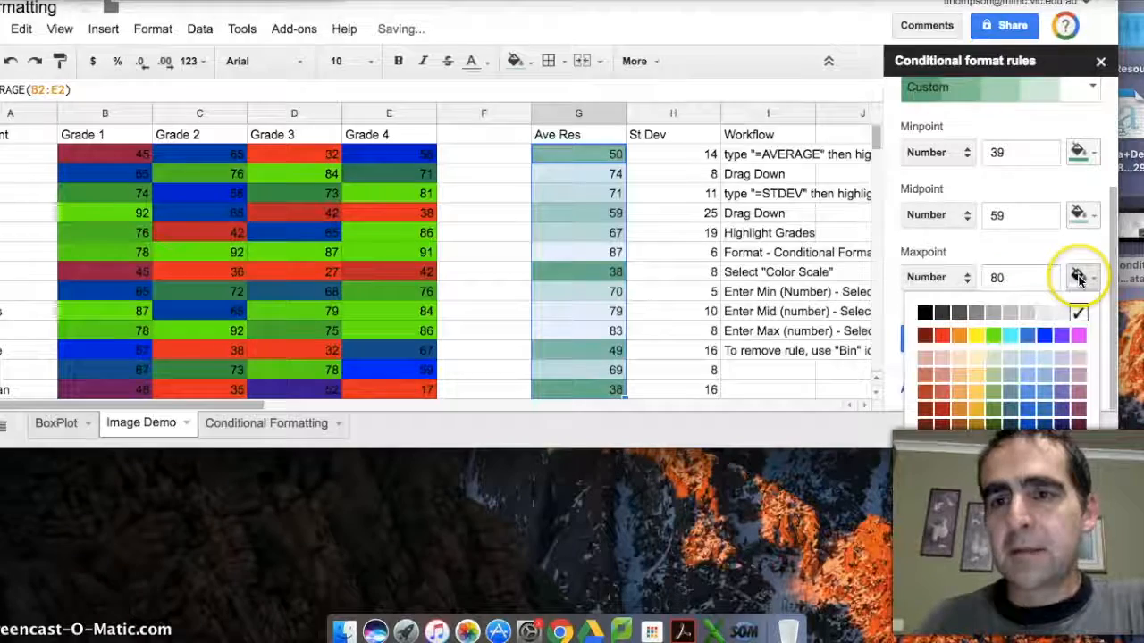
left_click(1078, 214)
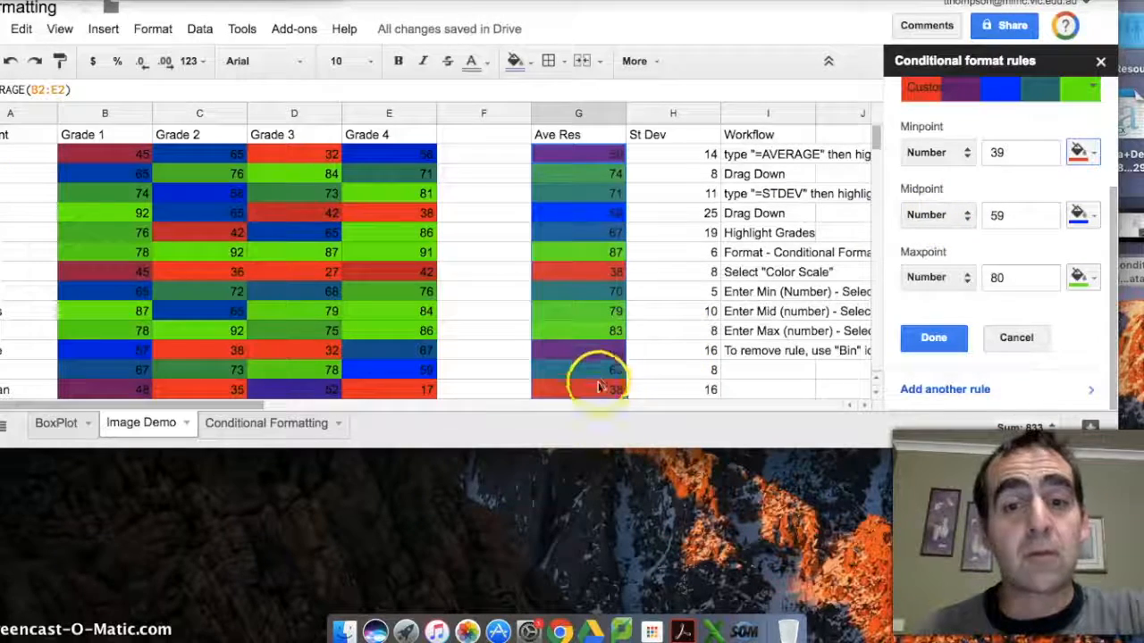
mouse_move(586, 279)
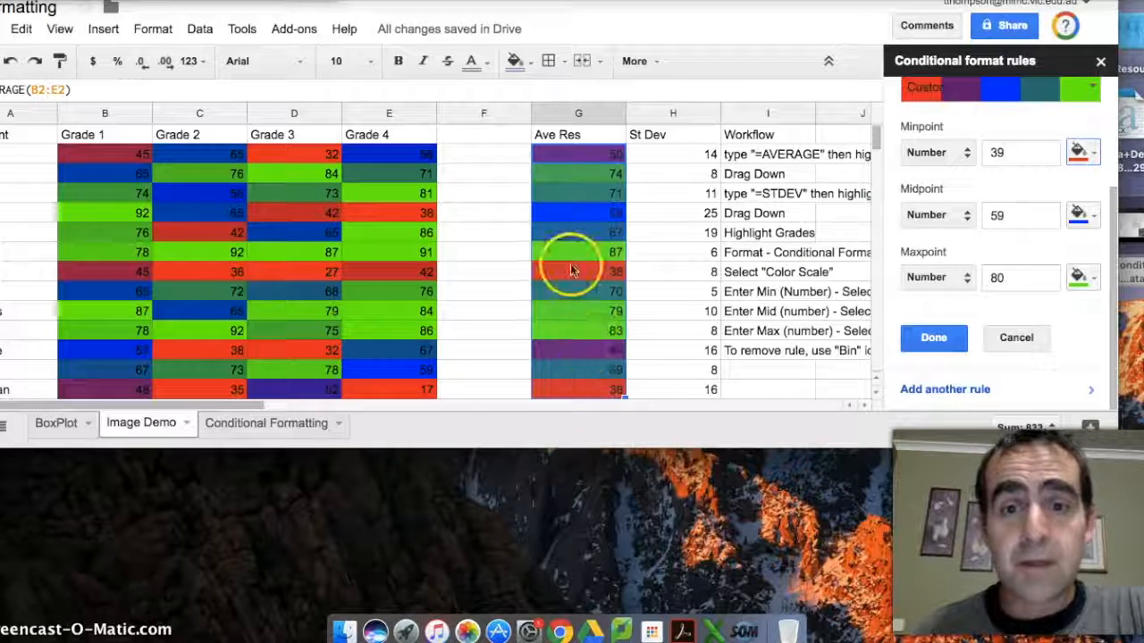
mouse_move(586, 213)
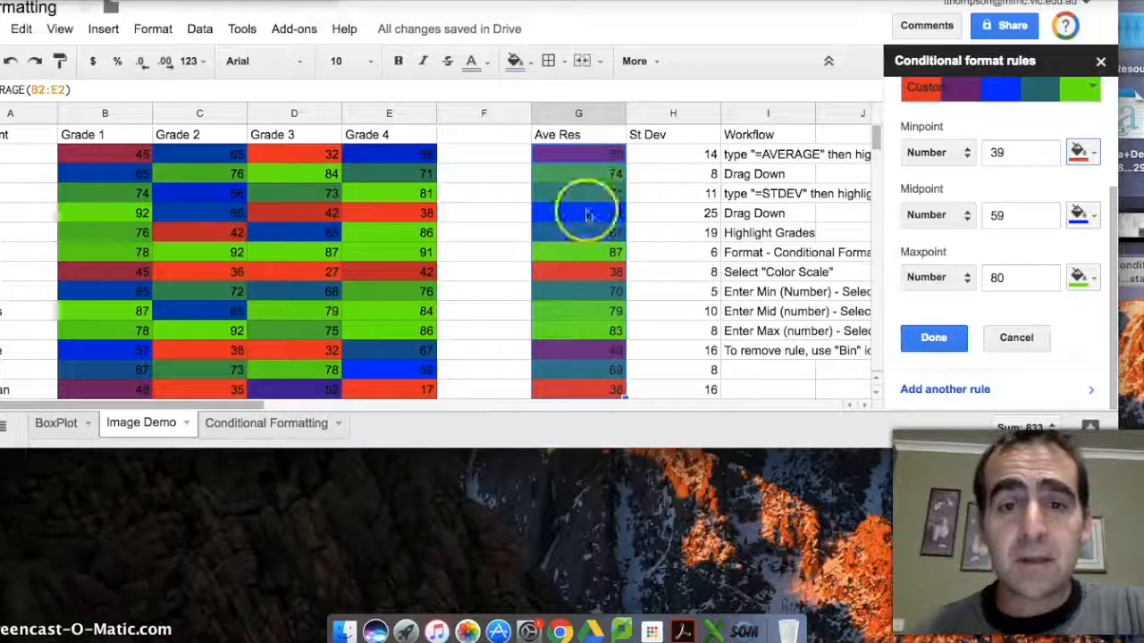
mouse_move(679, 161)
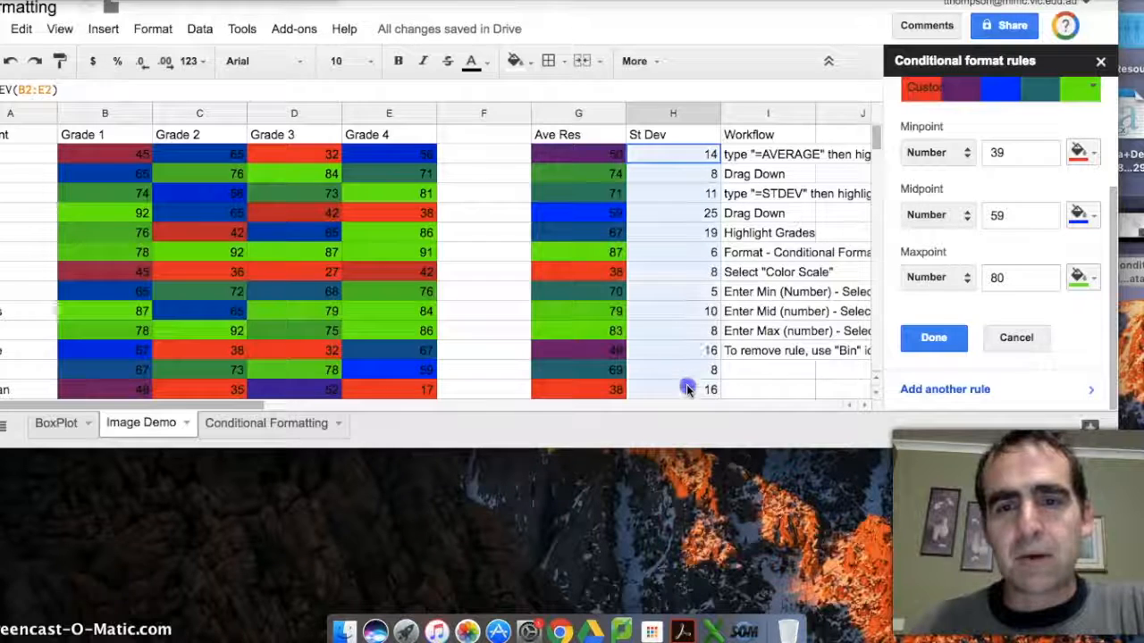
- Add a new conditional formatting rule for the St Dev values H2:H14
left_click(686, 390)
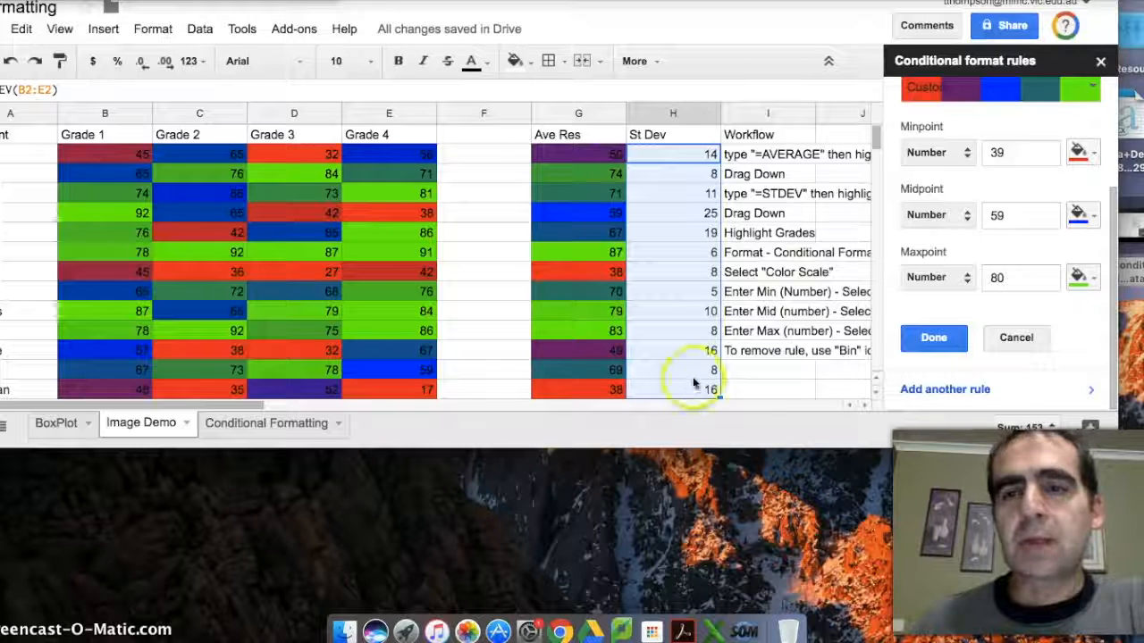
left_click(932, 336)
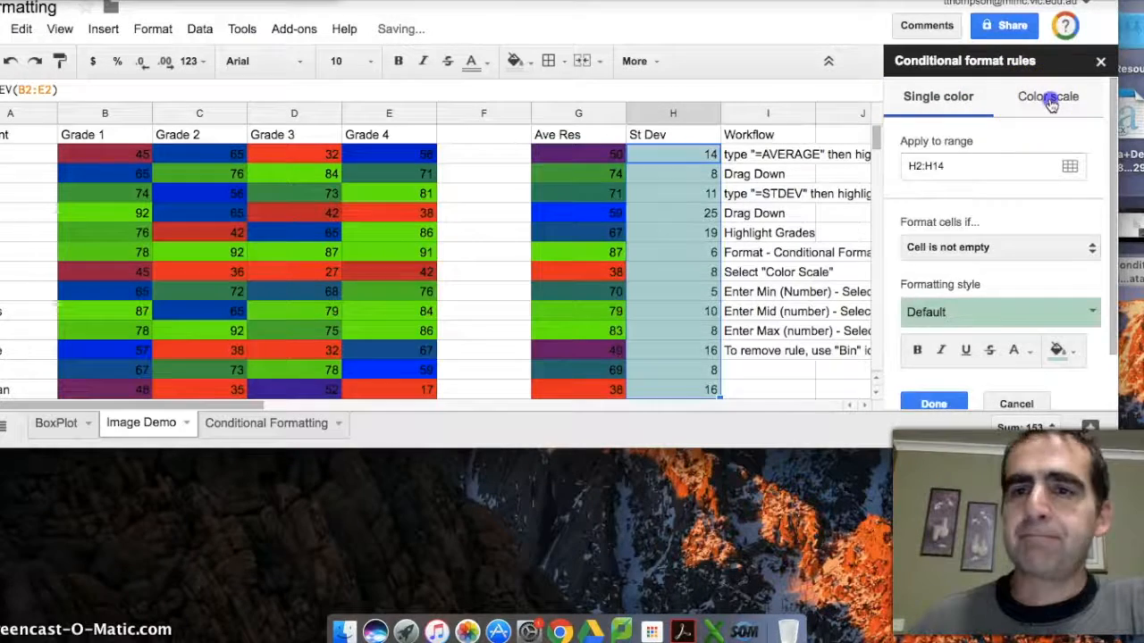
- Make the St Dev rule a color scale with green minpoint 5 and blue midpoint 10
left_click(1047, 97)
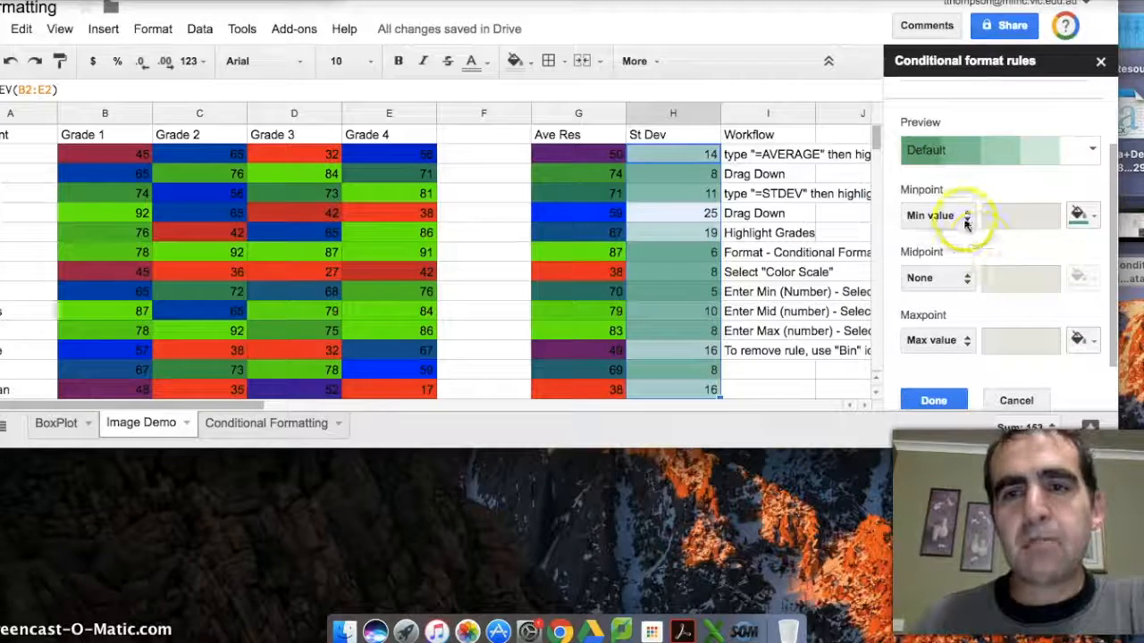
left_click(979, 215)
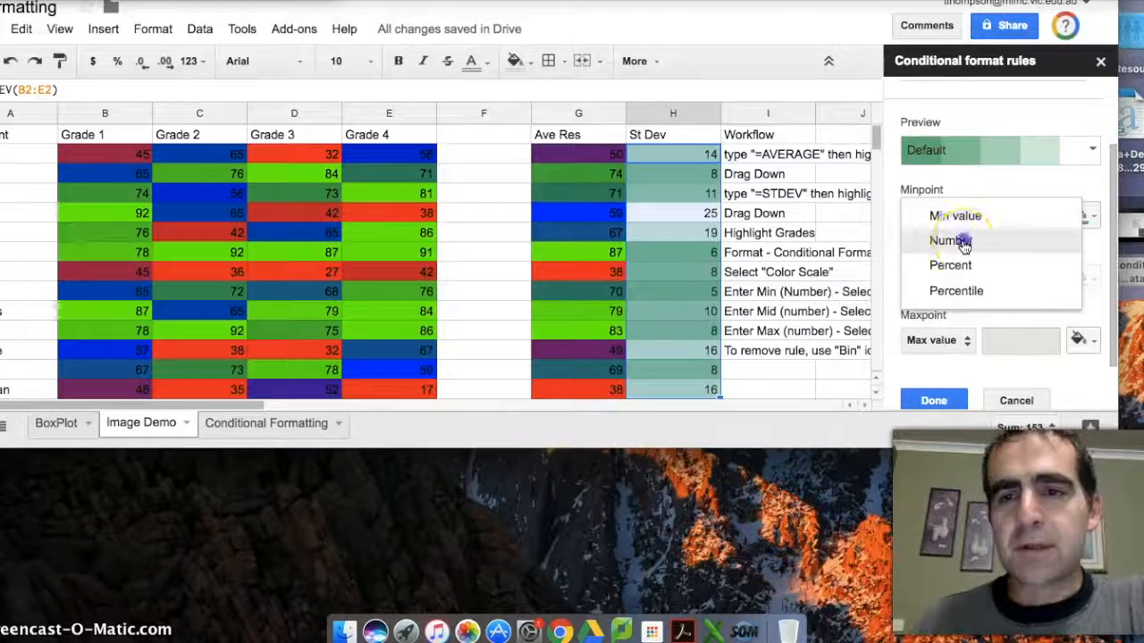
left_click(944, 240)
type("5")
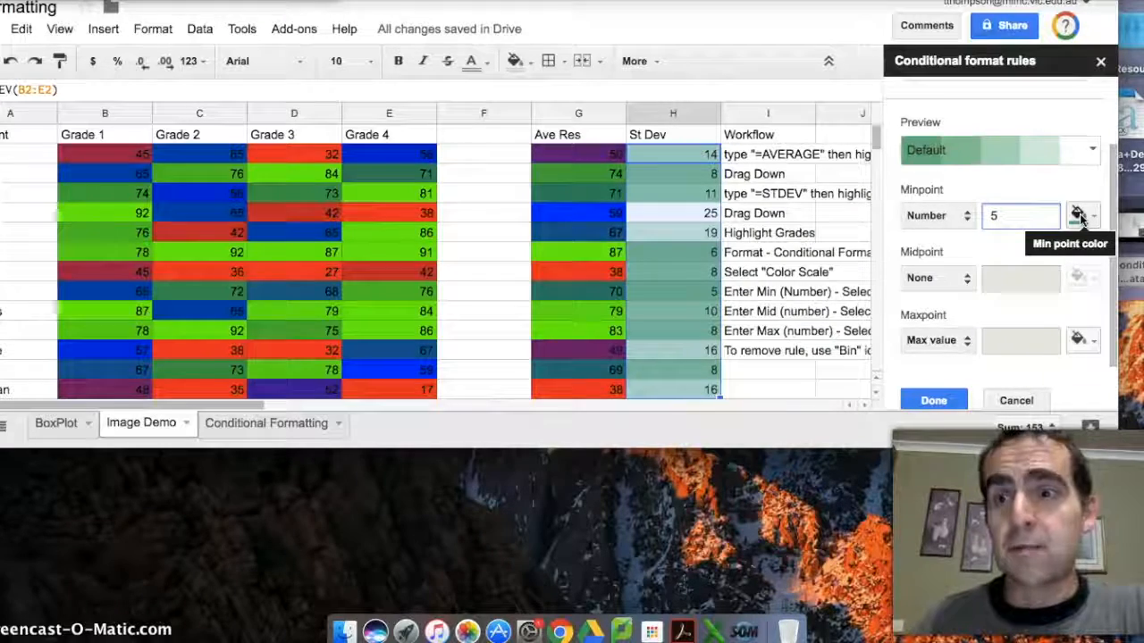
left_click(1081, 215)
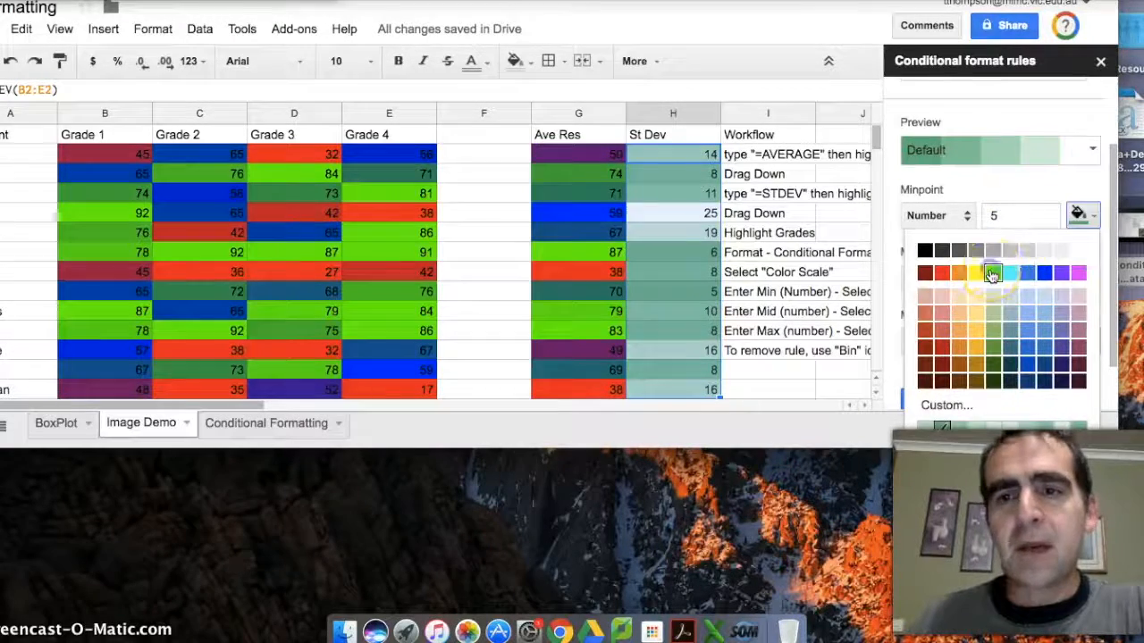
left_click(991, 273)
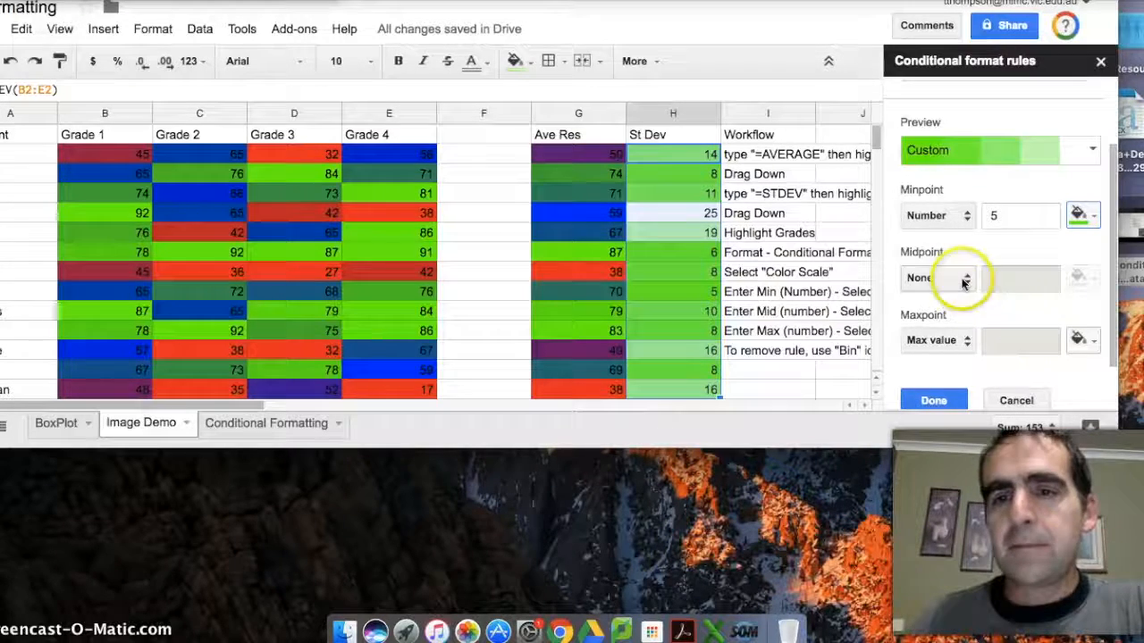
left_click(937, 279)
type("10")
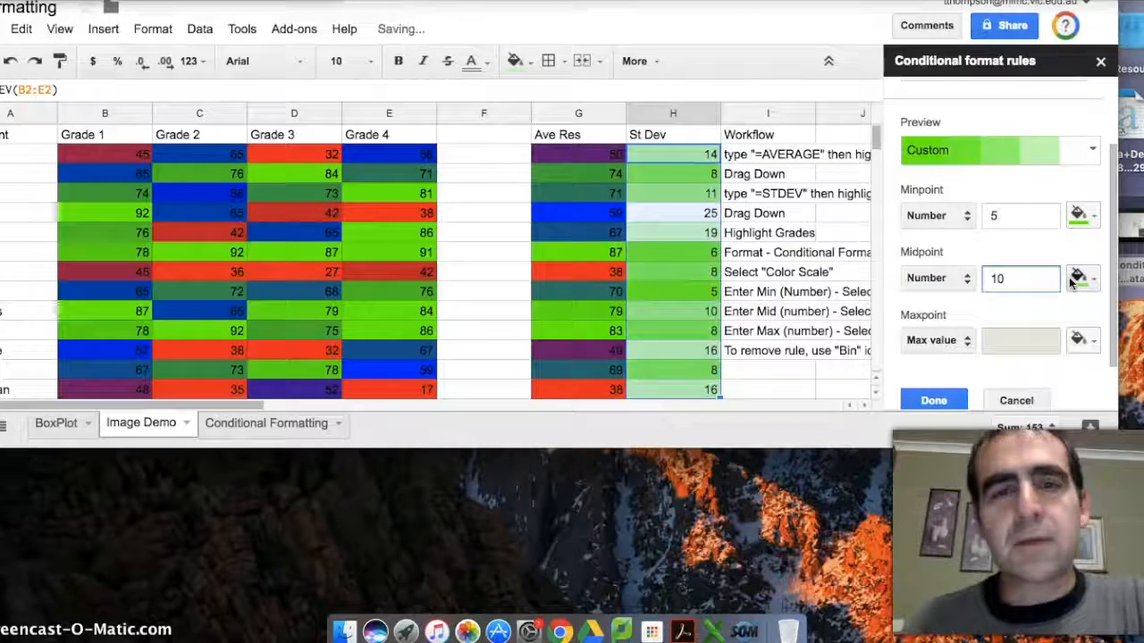
left_click(1083, 279)
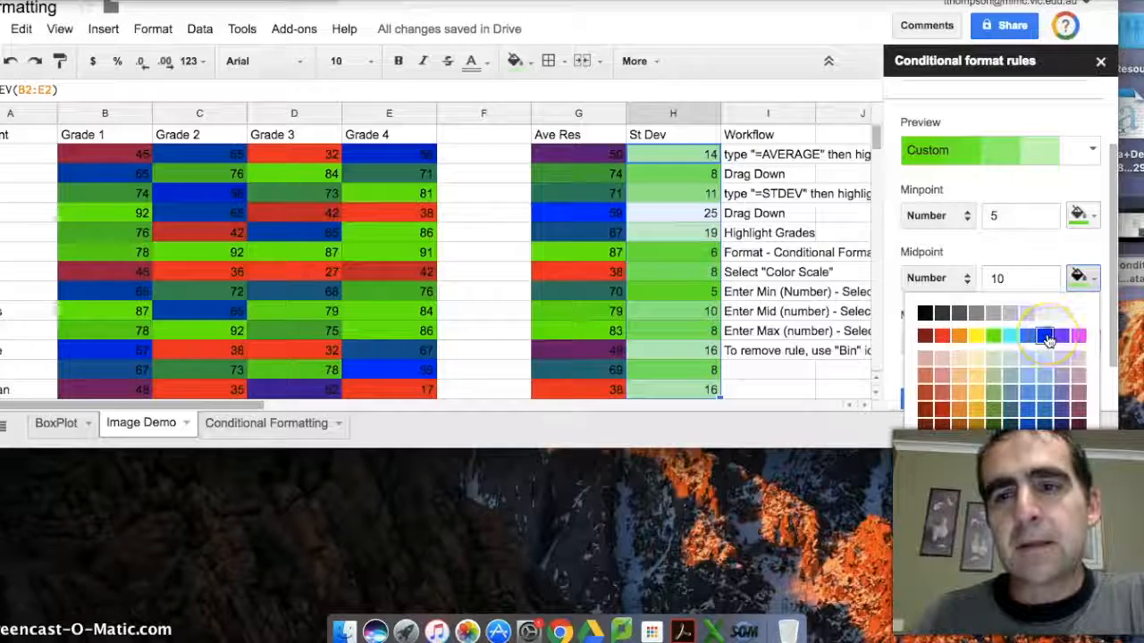
left_click(1046, 336)
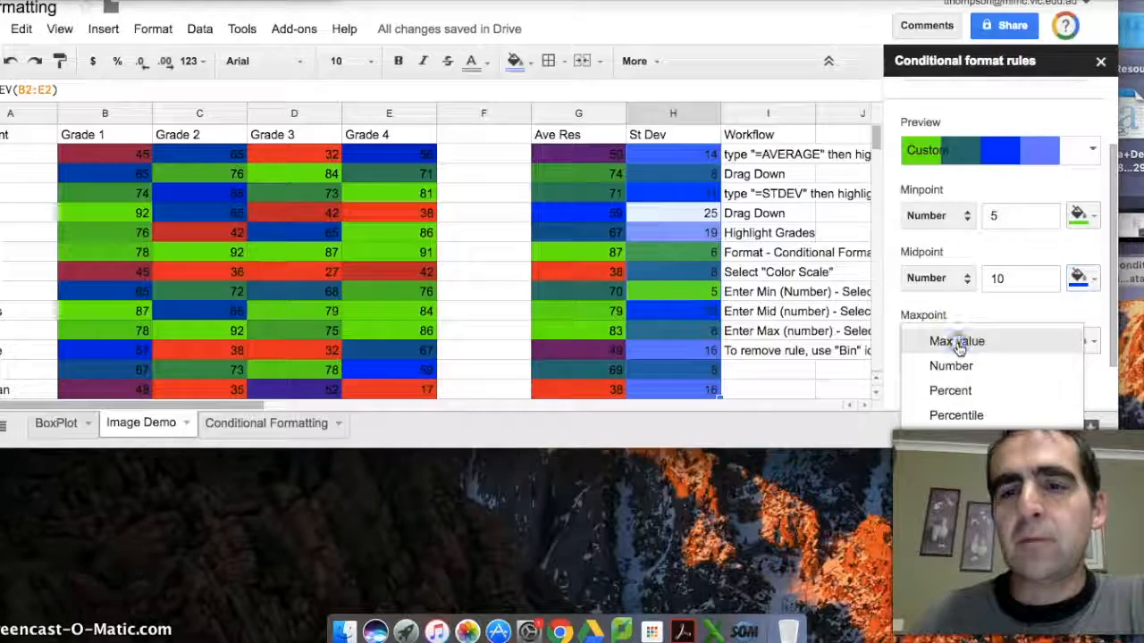
- Set a red maxpoint at the number 15 and save the rule with Done
left_click(951, 365)
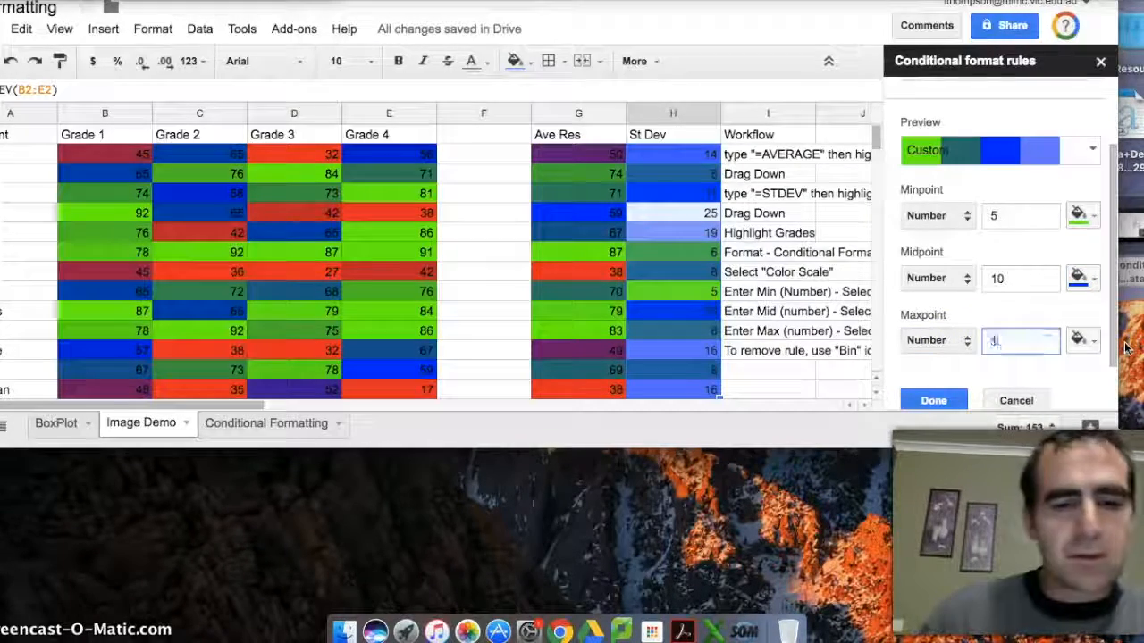
type("15")
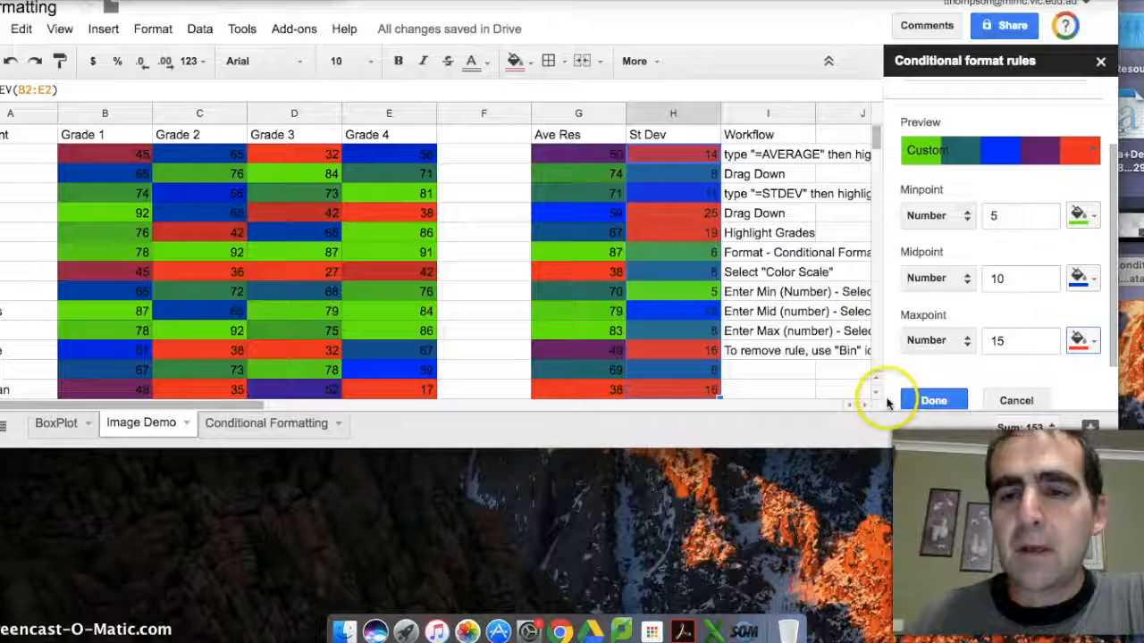
left_click(933, 401)
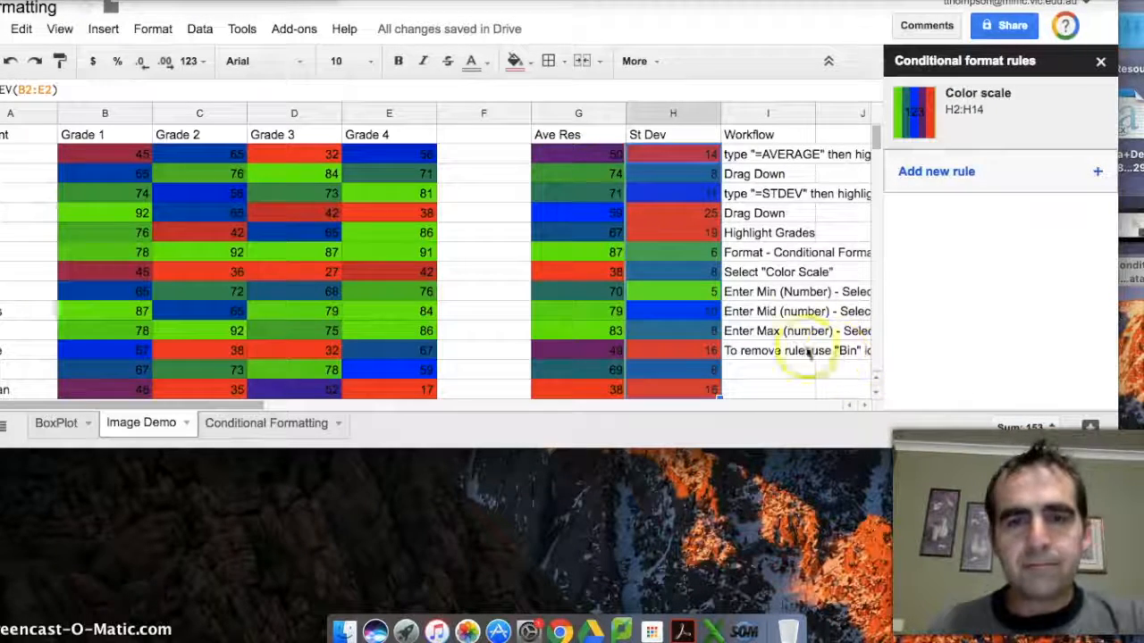
mouse_move(670, 229)
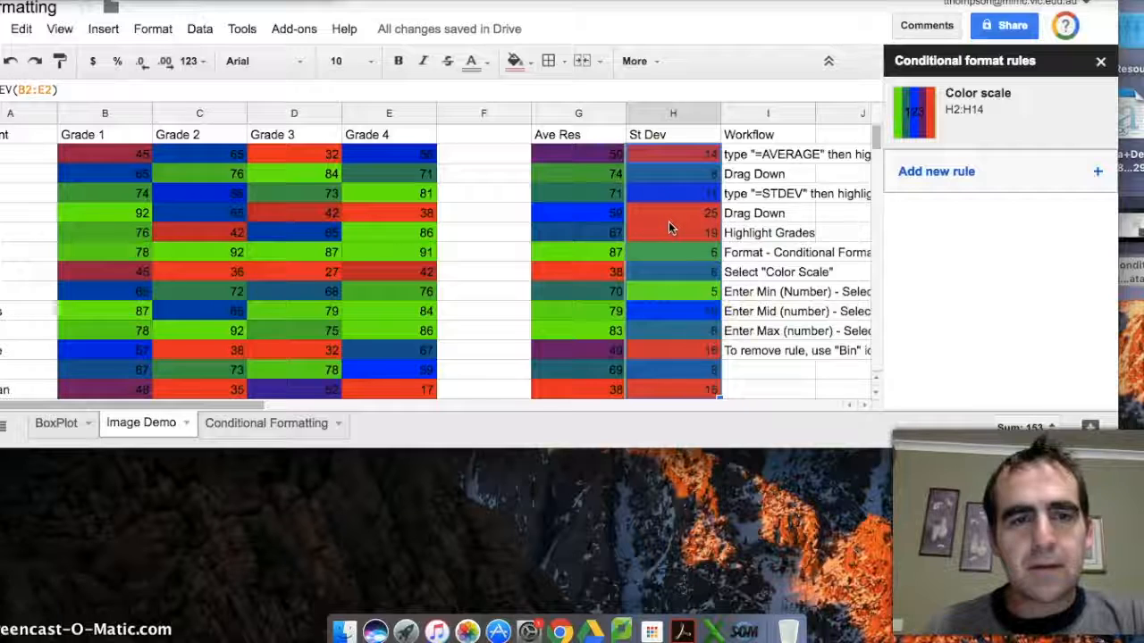
left_click(579, 213)
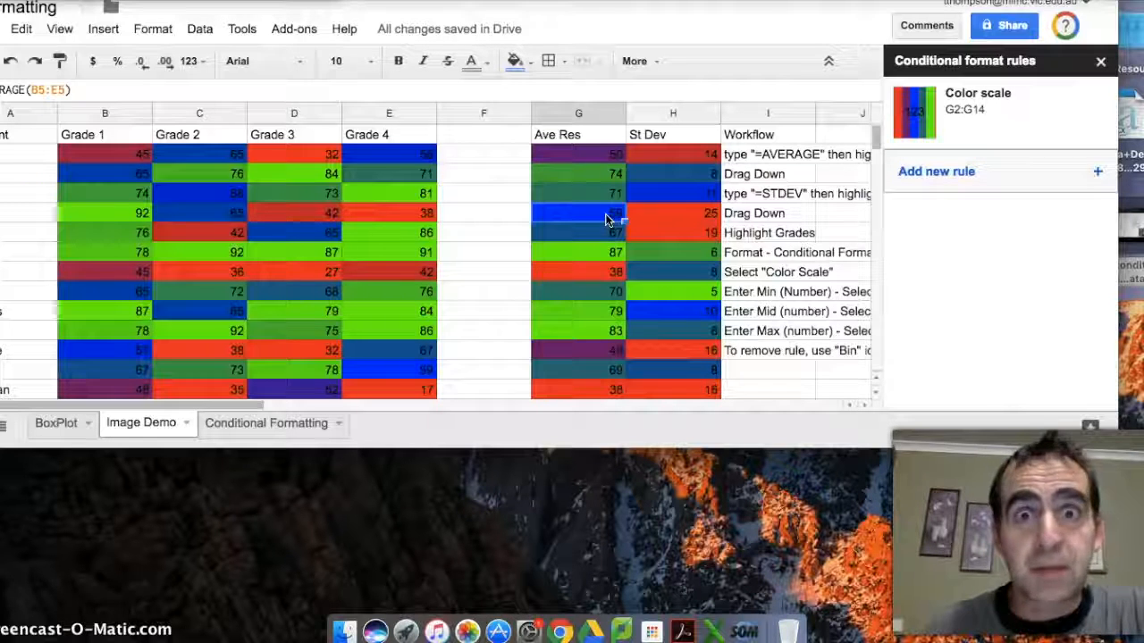
mouse_move(455, 205)
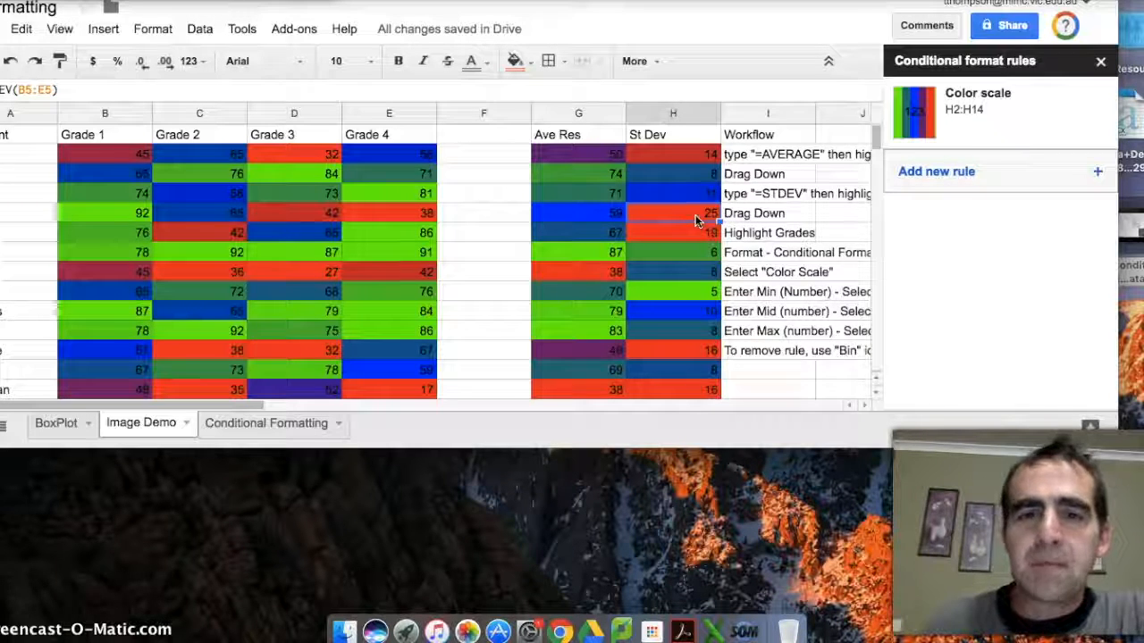
mouse_move(679, 400)
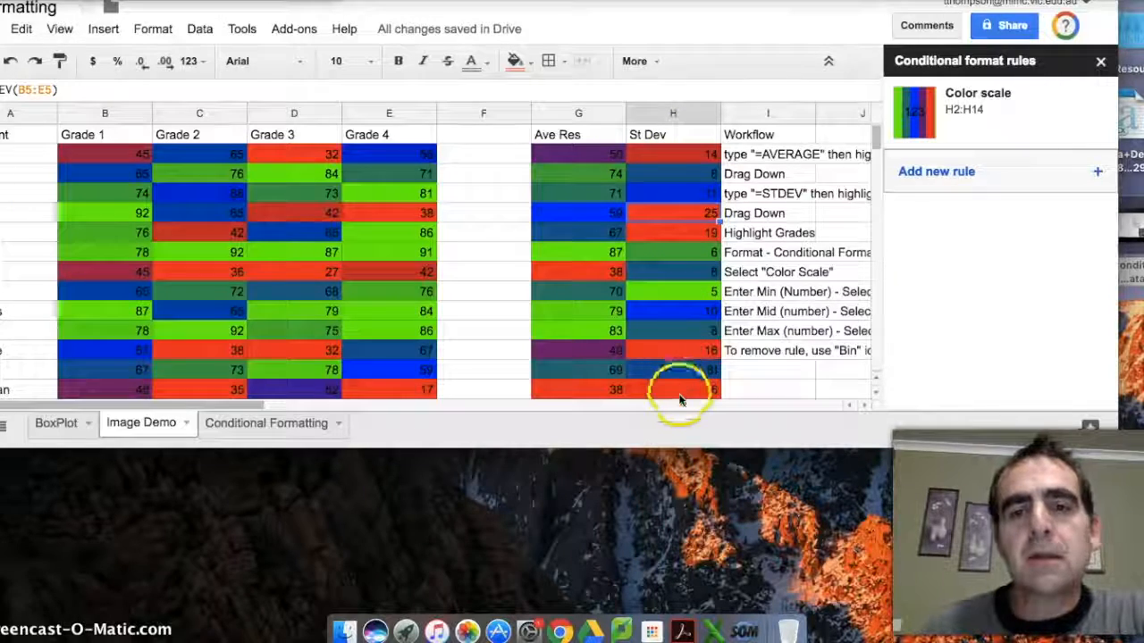